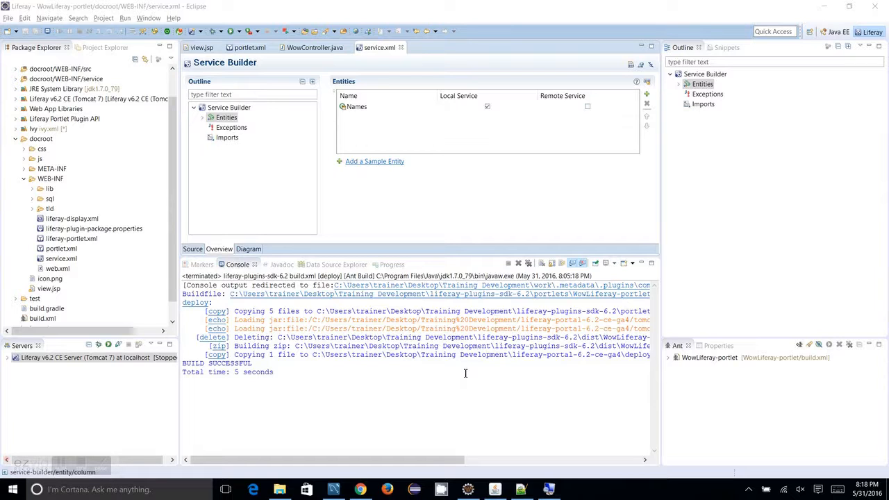
mouse_move(344, 450)
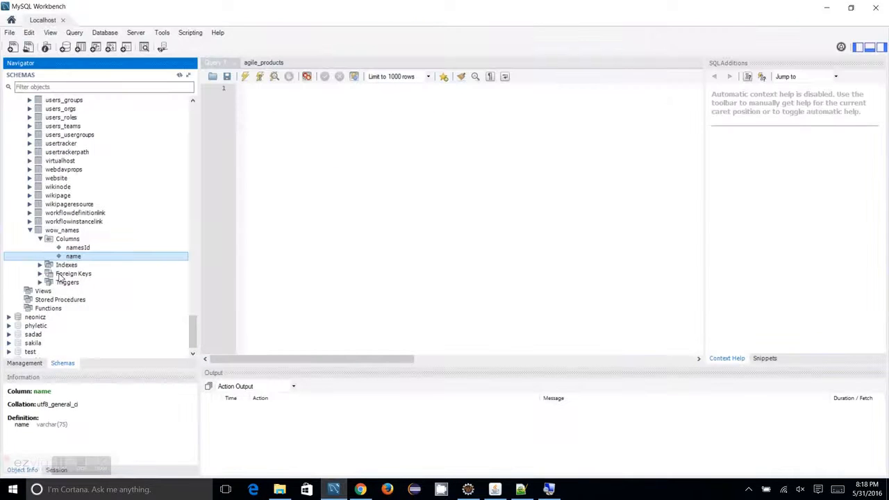
mouse_move(62, 239)
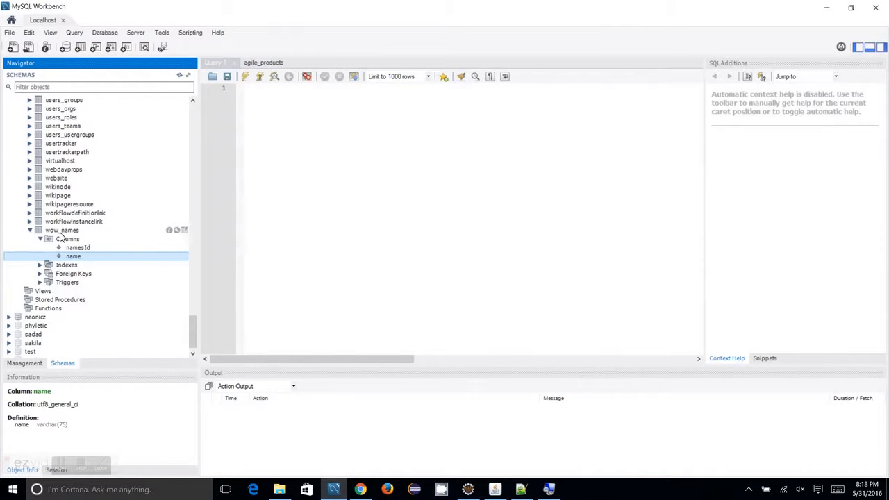
Review processAction in WowController.java, where the name parameter is saved via pref.setValue.
click(31, 231)
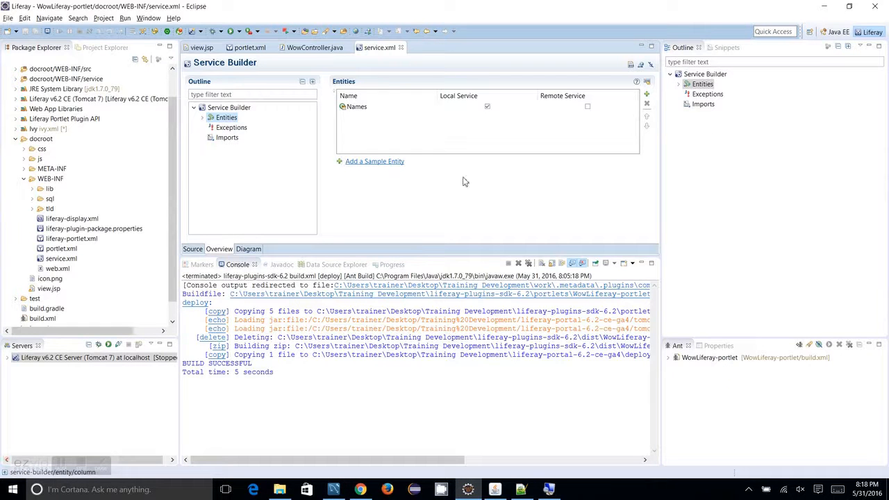
mouse_move(314, 47)
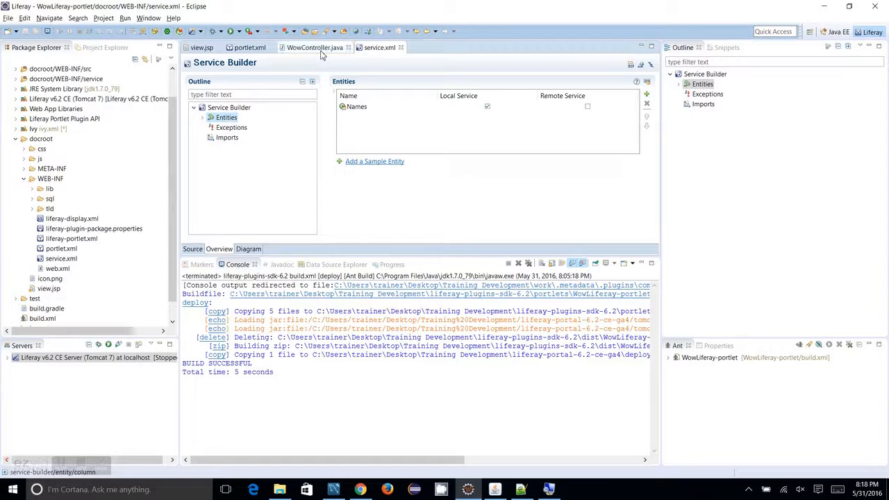
click(314, 47)
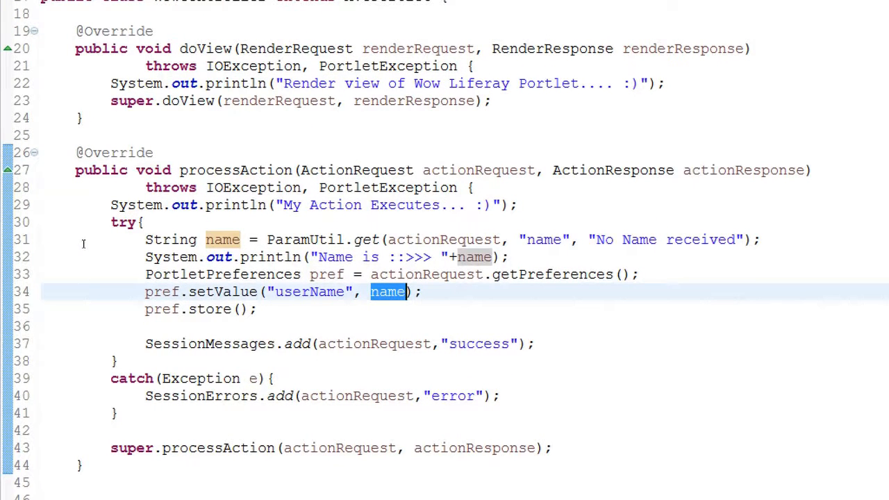
click(417, 291)
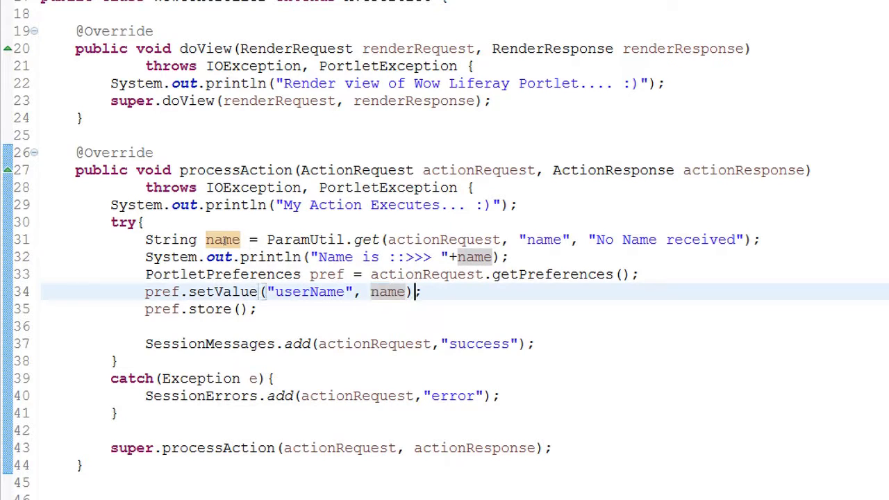
double_click(386, 292)
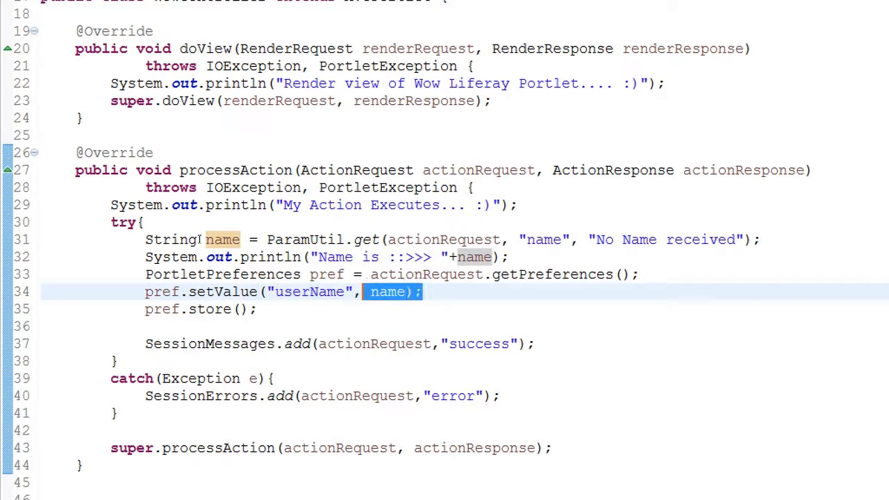
click(146, 291)
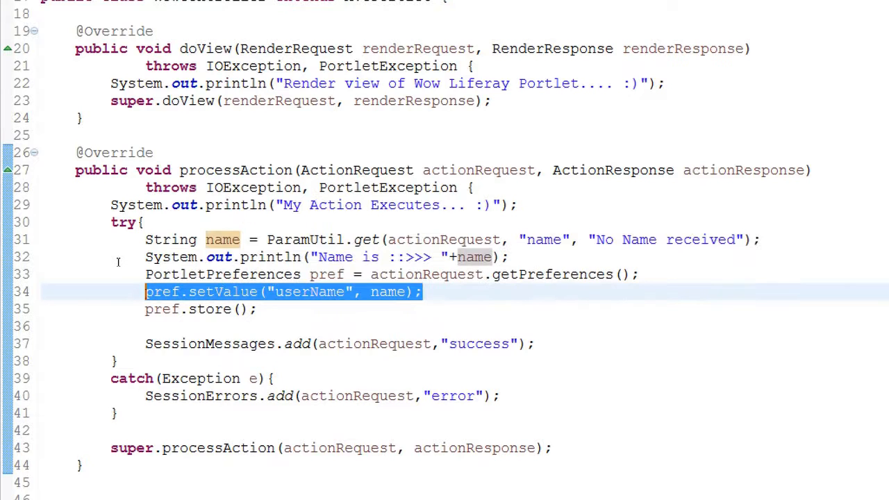
click(388, 292)
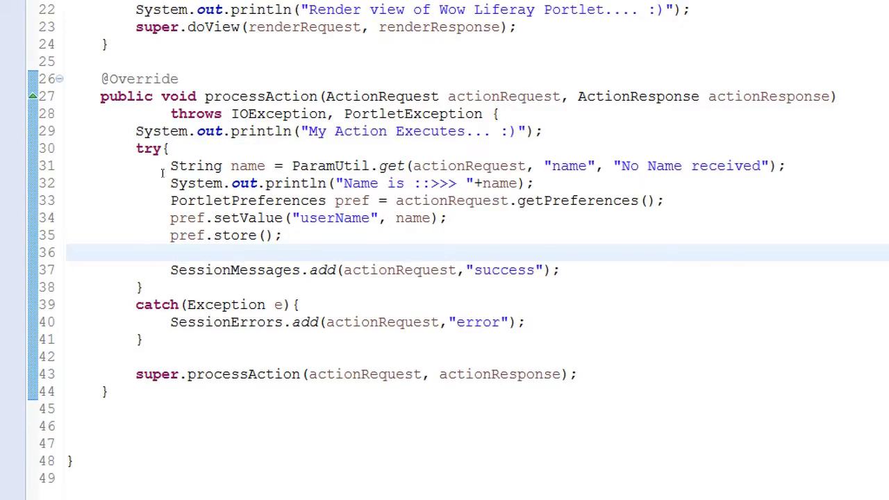
scroll(up, 3)
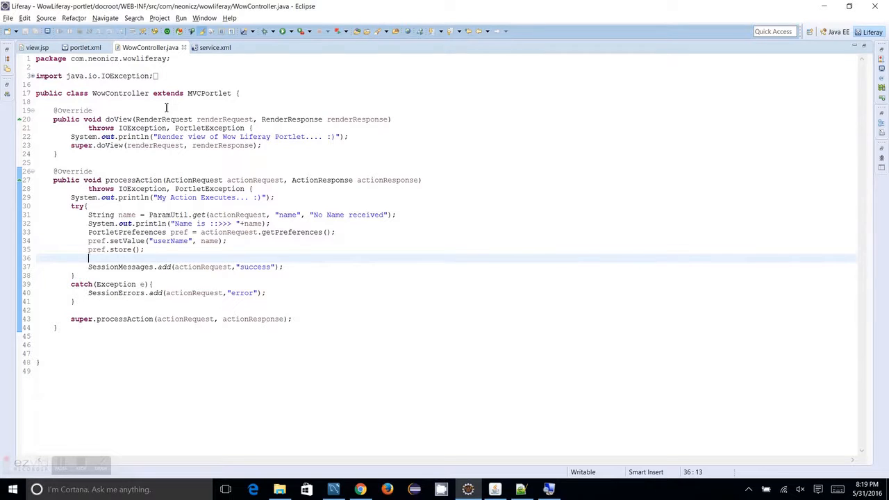
click(214, 48)
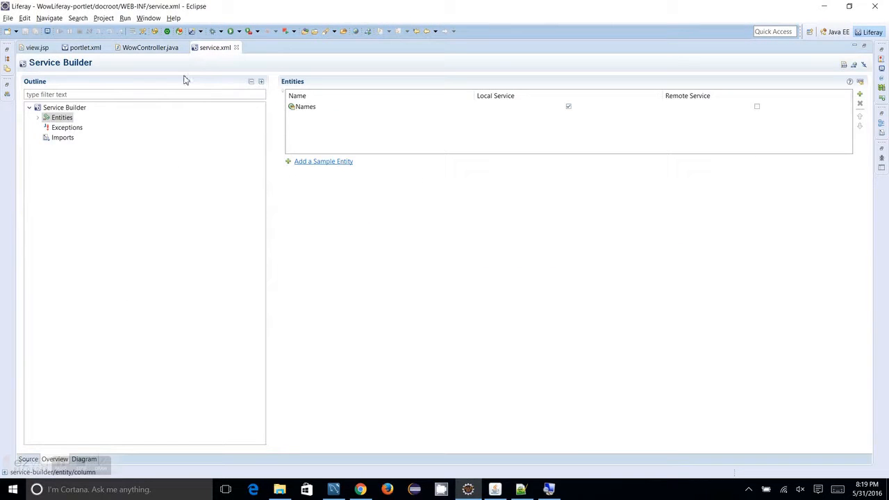
click(39, 117)
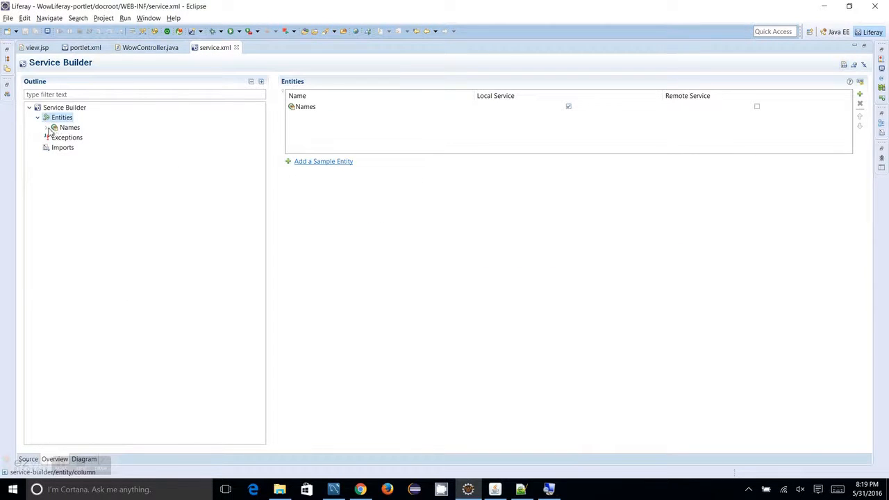
click(69, 128)
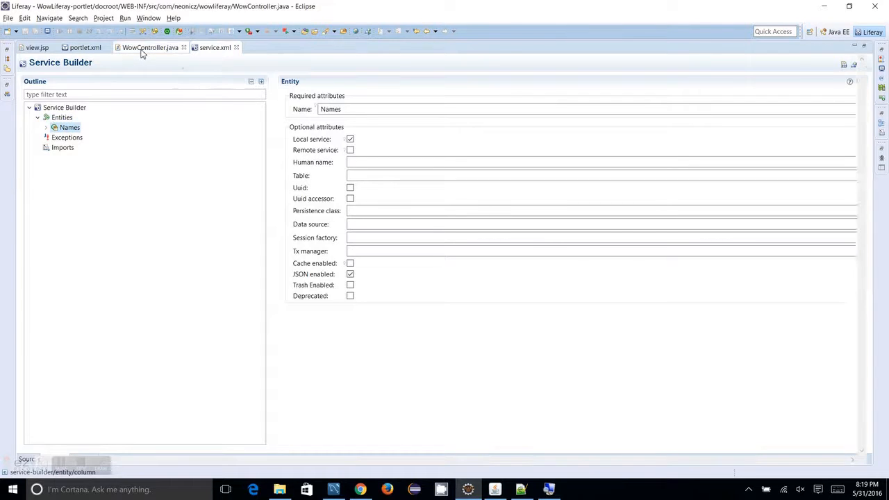
click(150, 47)
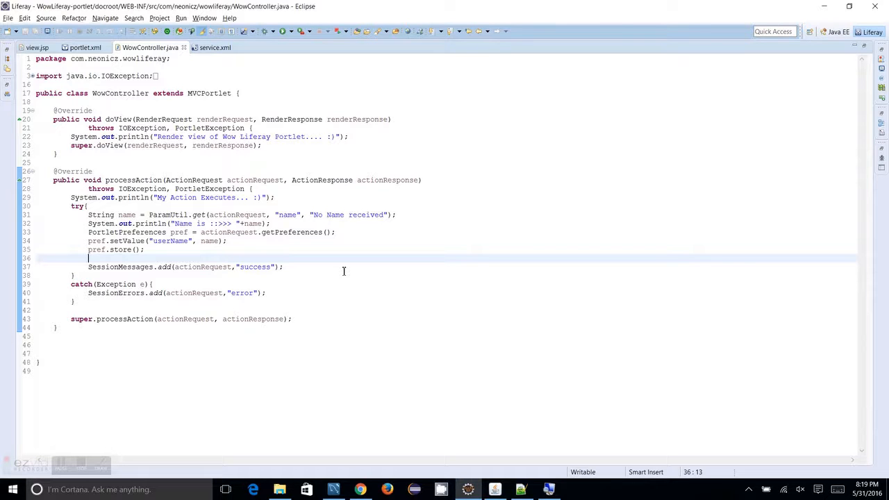
Write Names NamesLocalServiceUtil.createNames(namesId); after pref.store(), picking createNames from content assist.
text(Name)
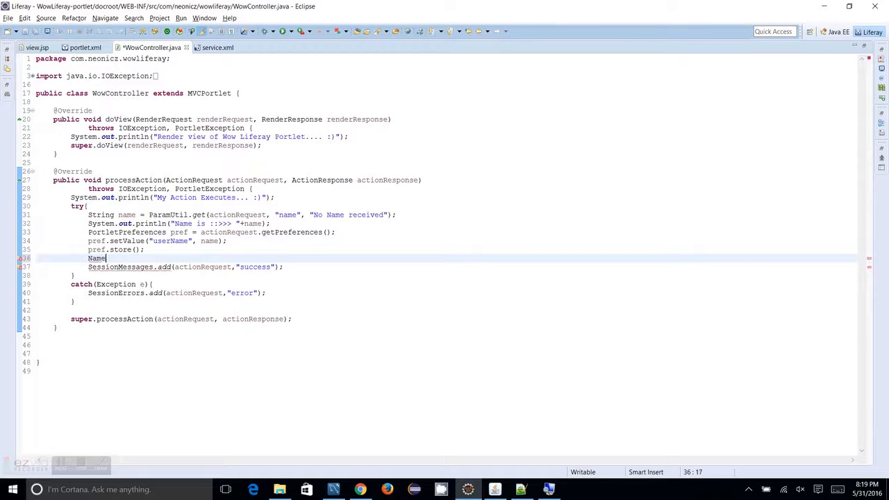
text(sl)
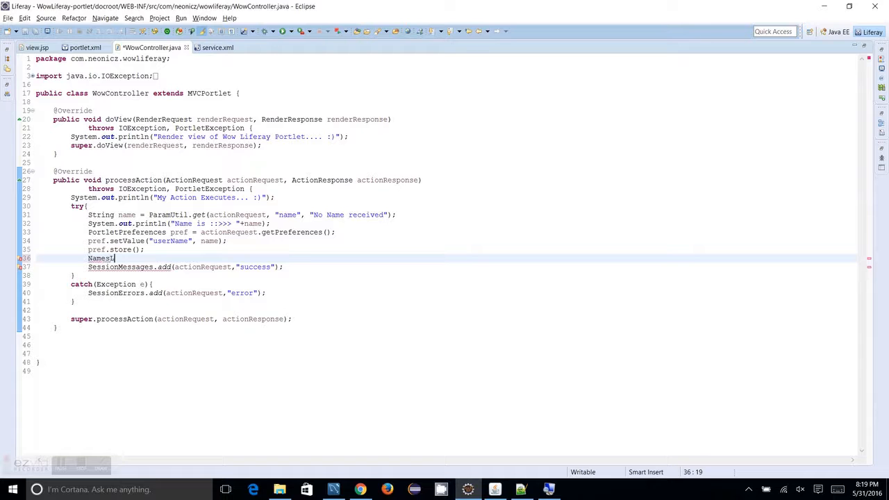
mouse_move(343, 271)
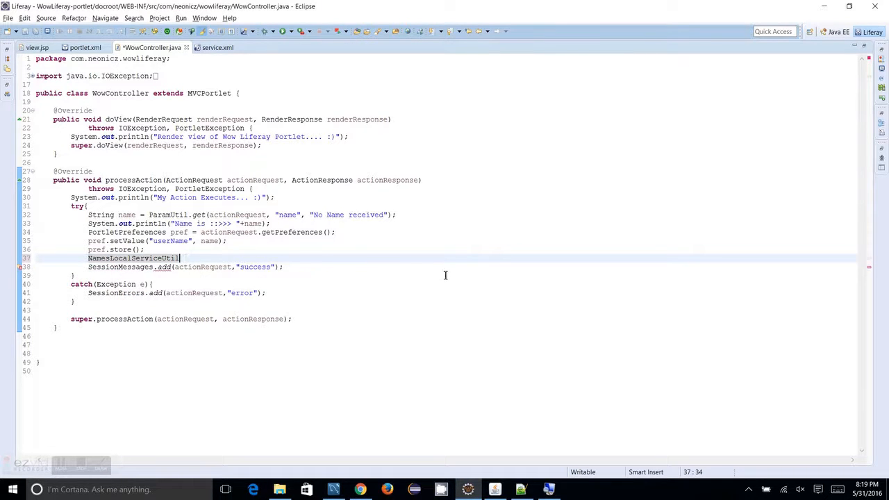
text(.)
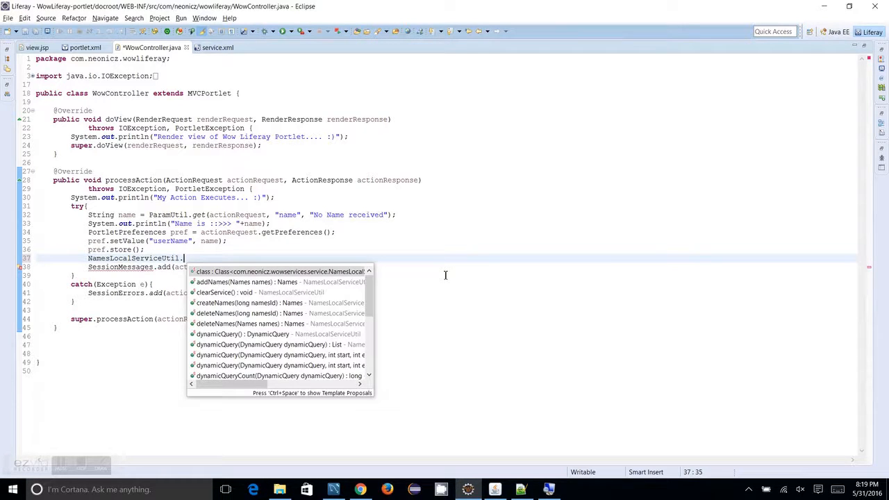
text(createNames(namesId);)
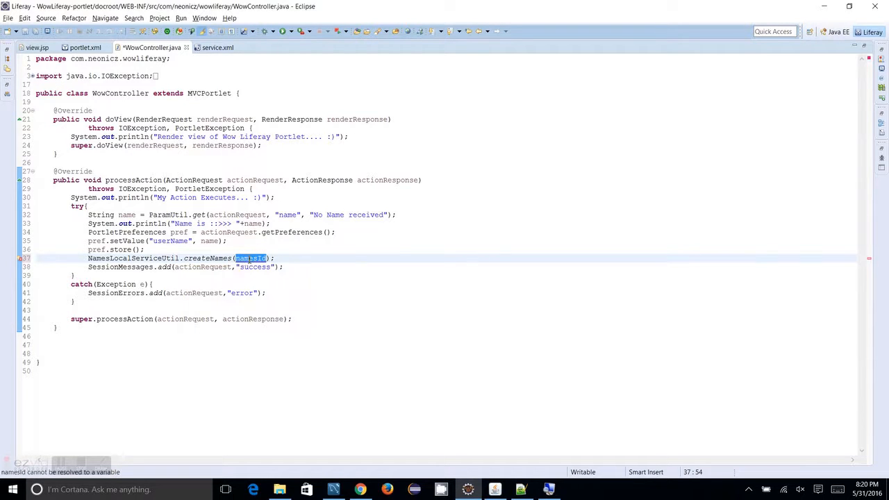
click(250, 257)
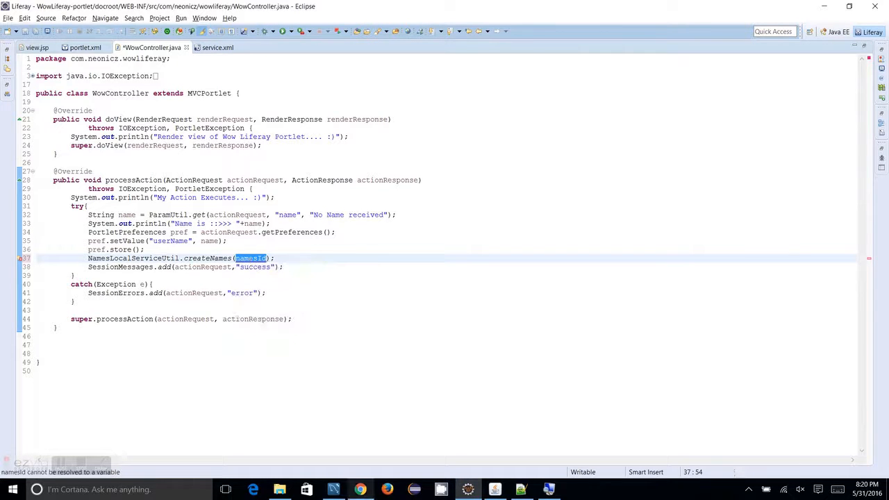
click(333, 489)
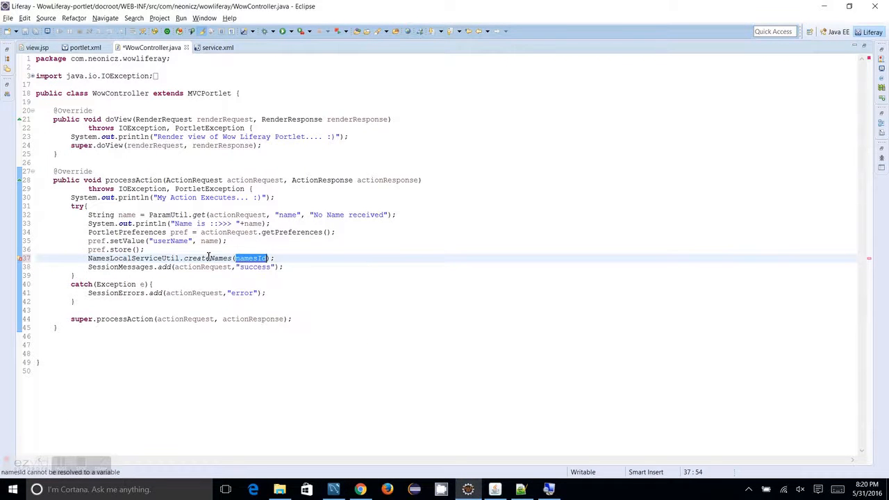
mouse_move(208, 257)
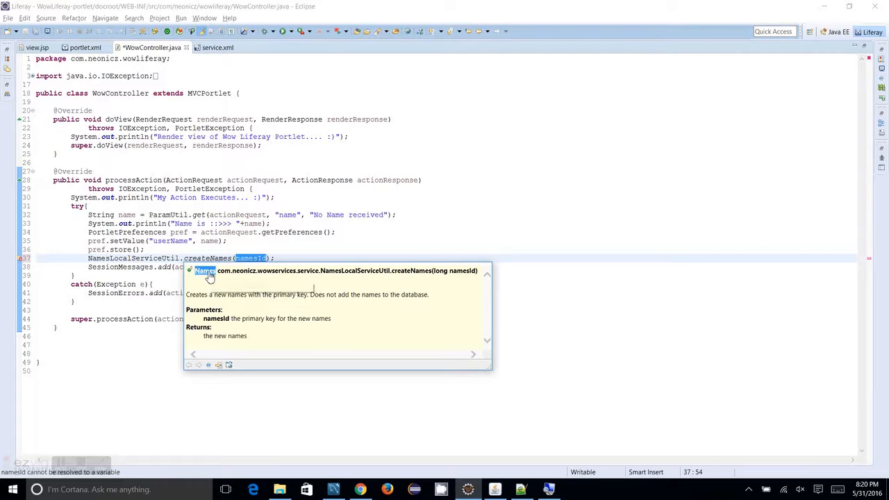
mouse_move(204, 271)
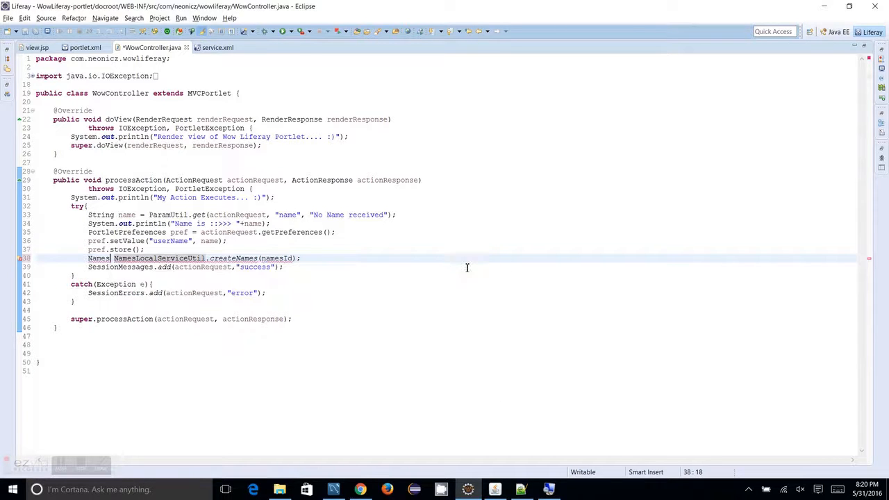
Name the created Names variable nameModel, leaving namesId unresolved in the createNames call.
text(name =)
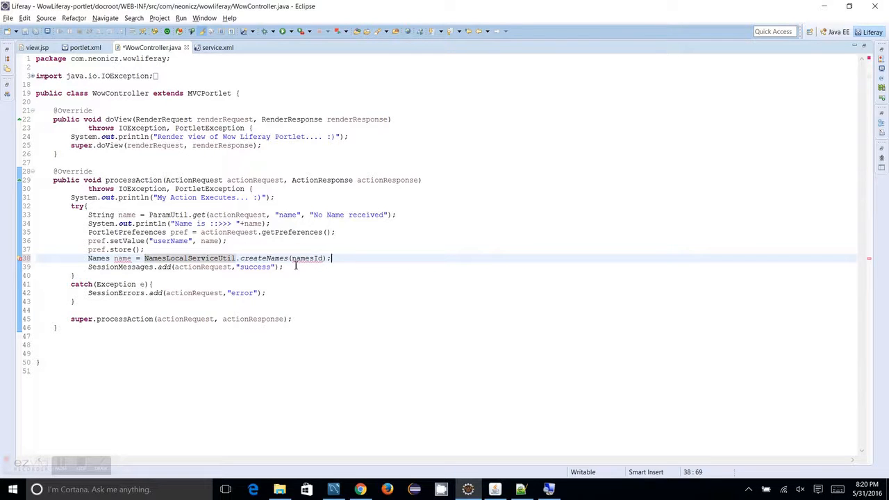
mouse_move(306, 257)
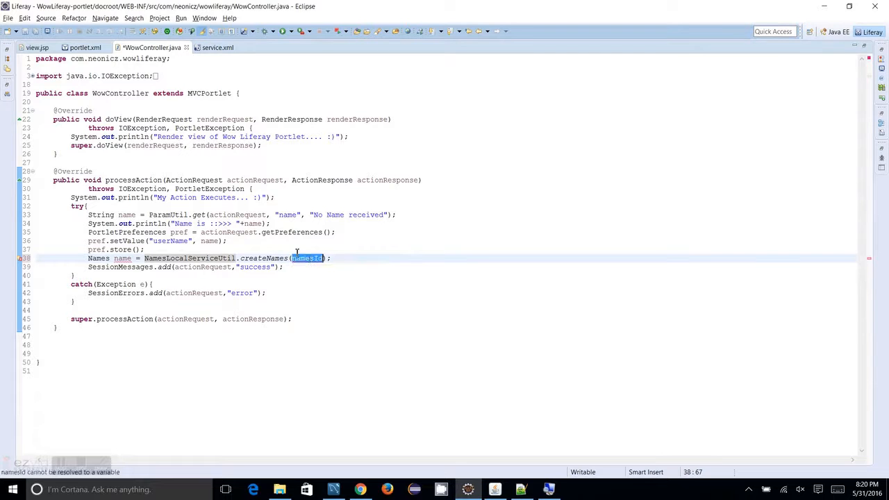
click(305, 257)
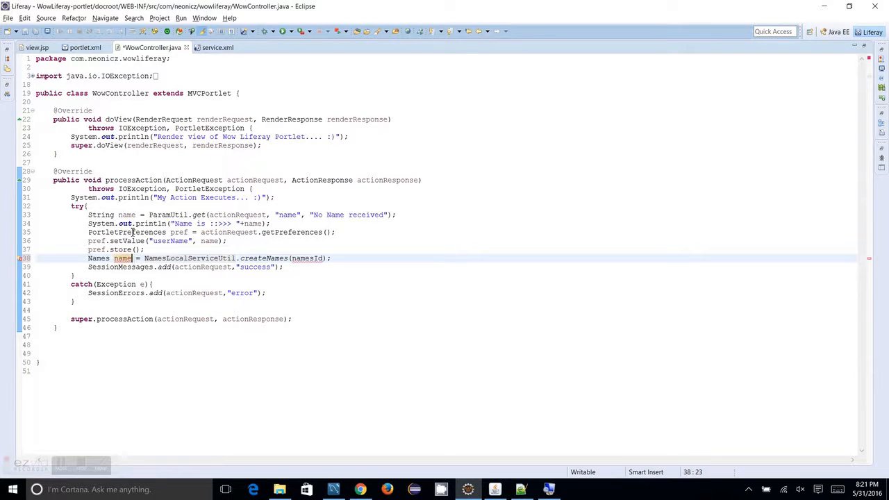
double_click(127, 213)
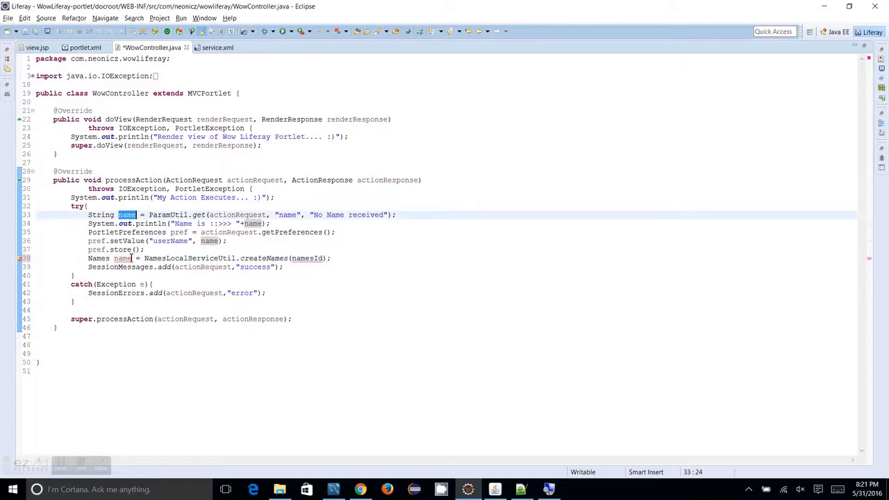
click(133, 257)
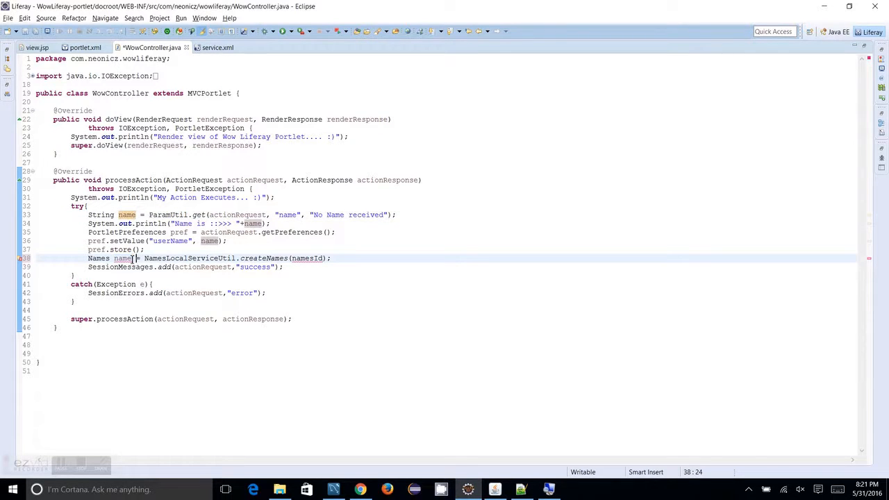
text(Obj)
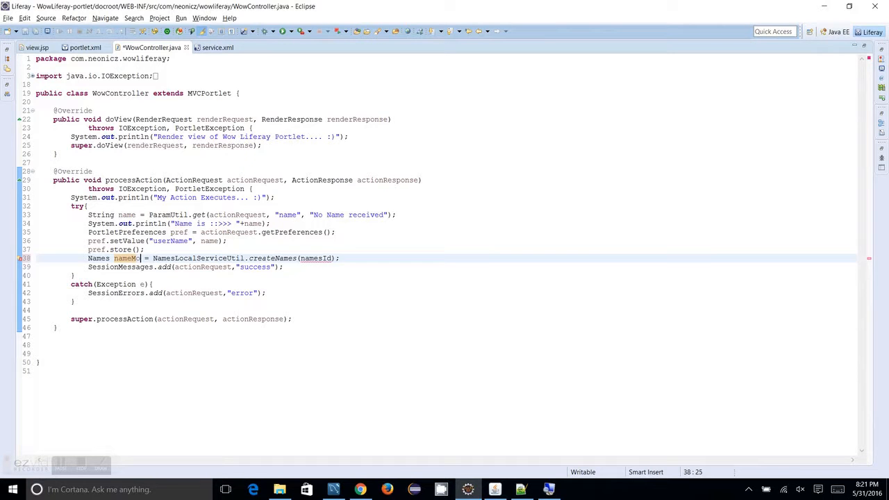
text(del)
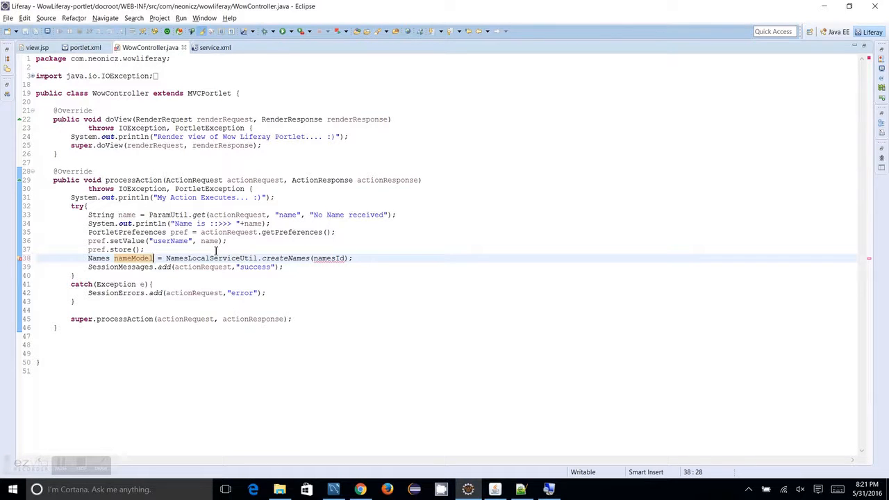
double_click(329, 257)
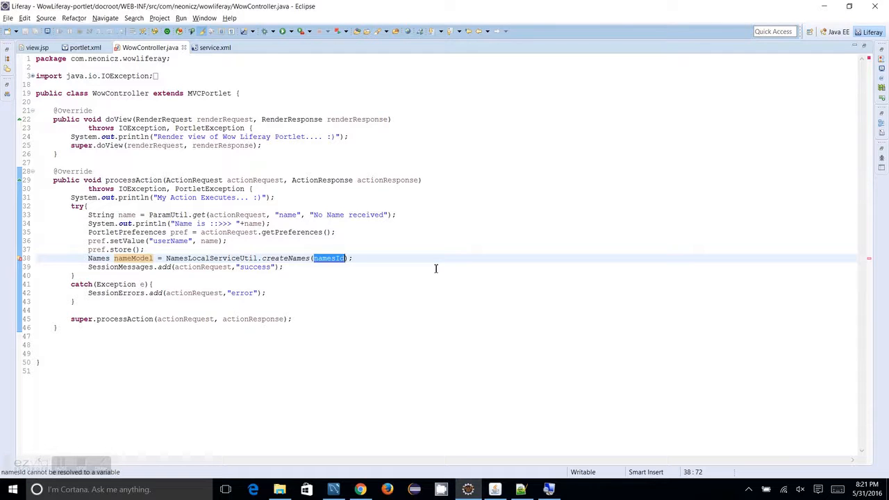
Pass CounterLocalServiceUtil.increment(Names.class.getName()) as the new id and start a blank line below.
text(Counter)
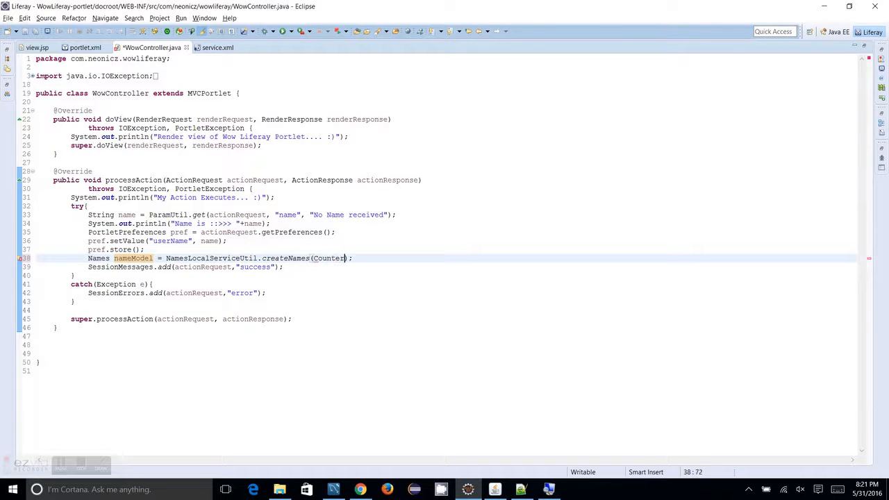
text(L)
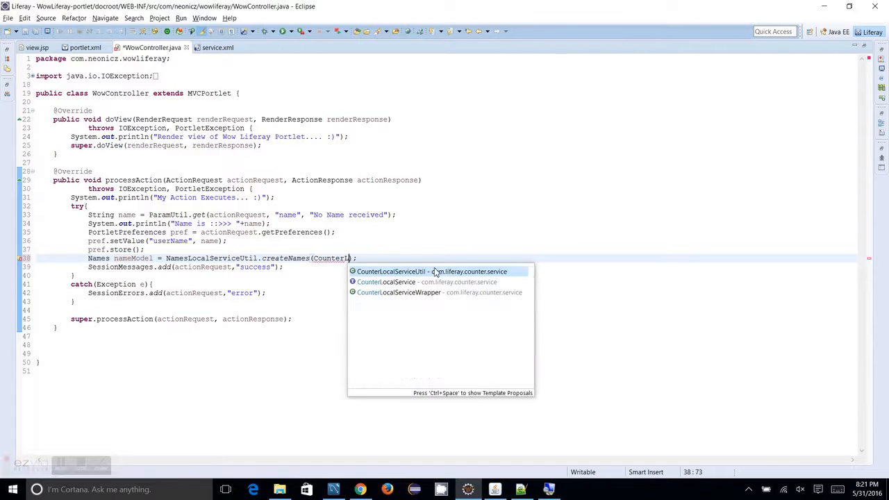
text(ocalServiceUtil.)
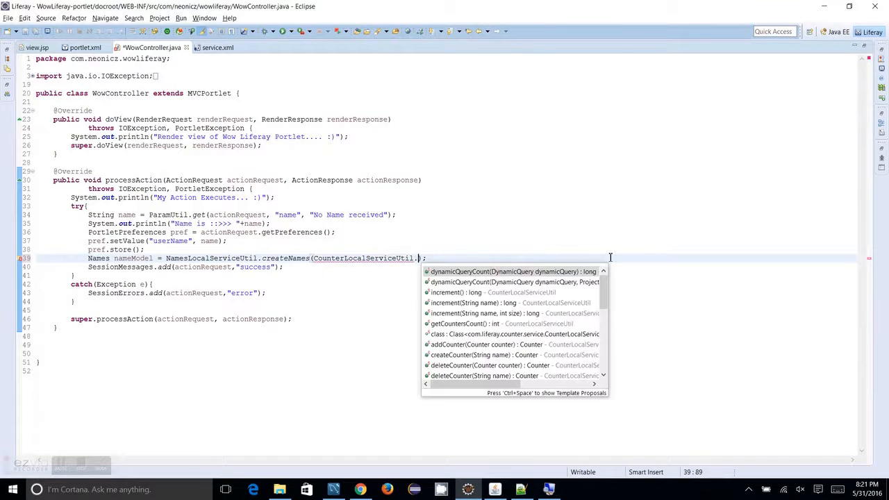
text(increment(name)
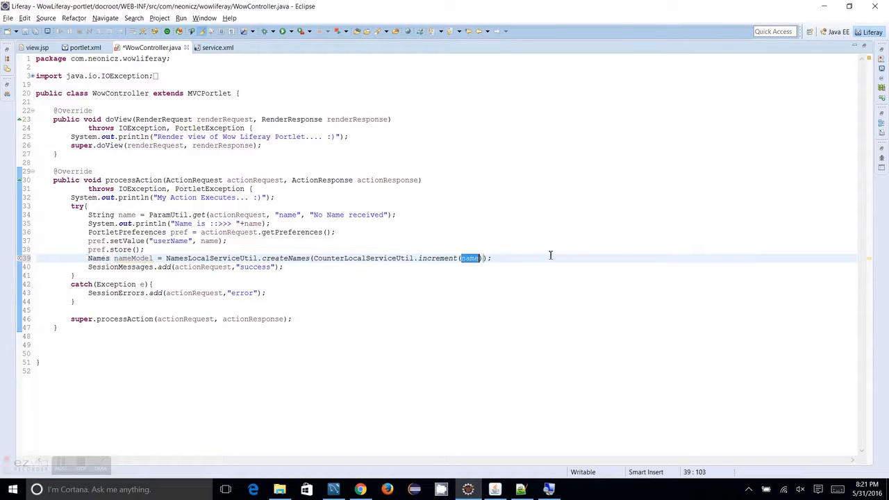
text(Names.)
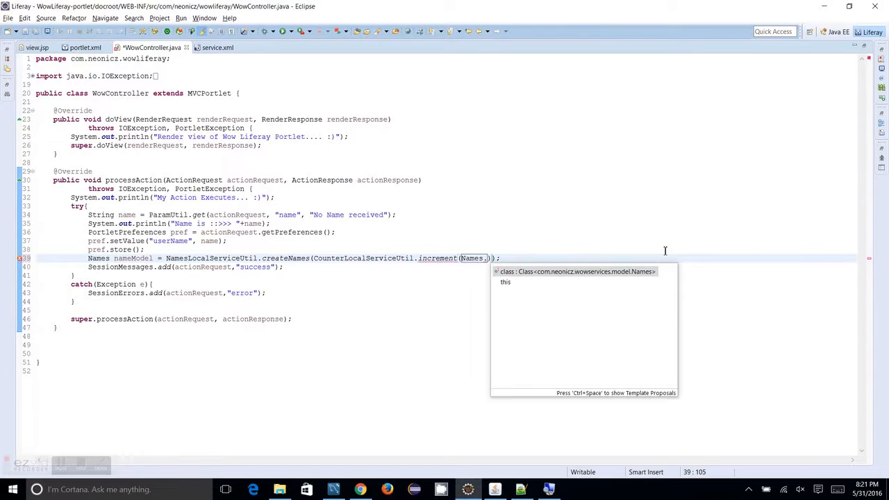
text(class.getName()
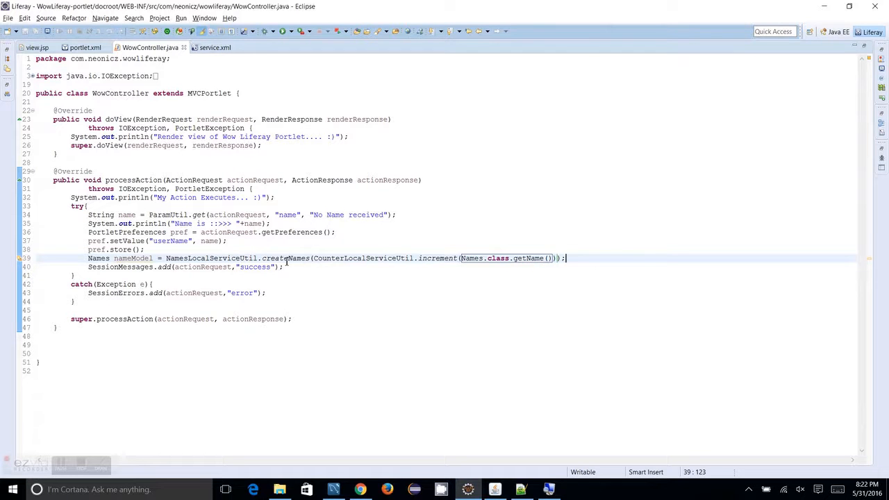
double_click(134, 257)
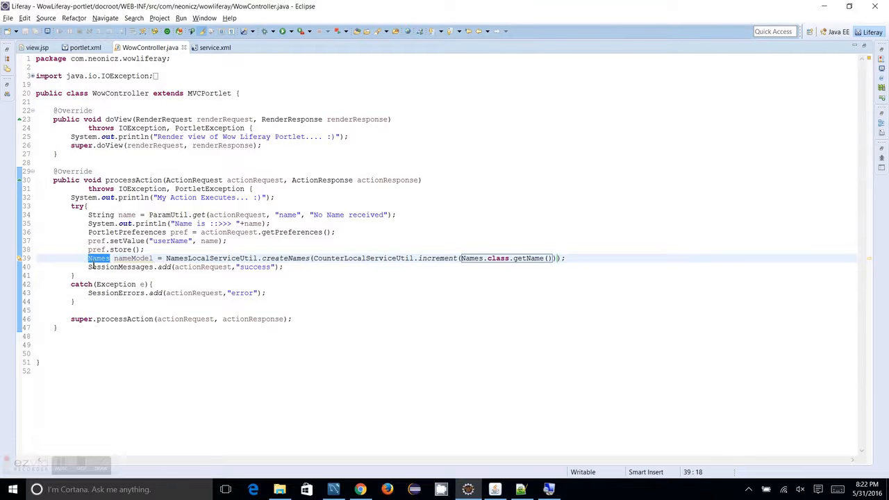
click(566, 256)
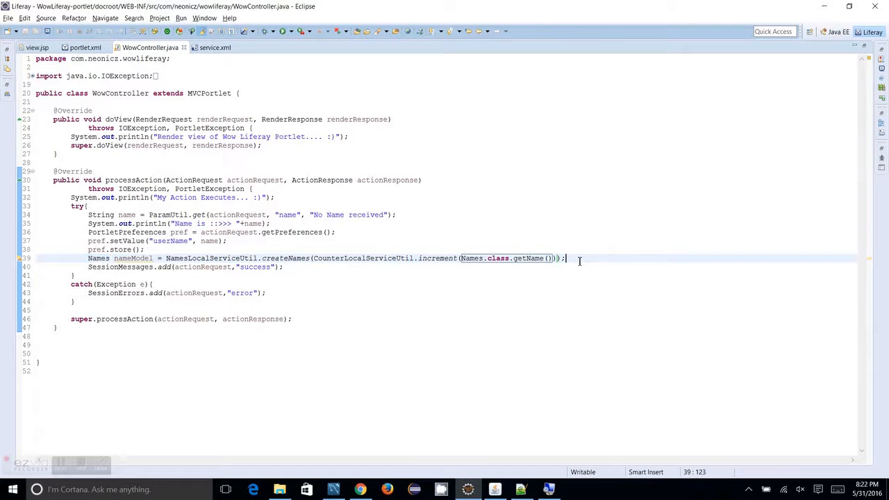
key(Return)
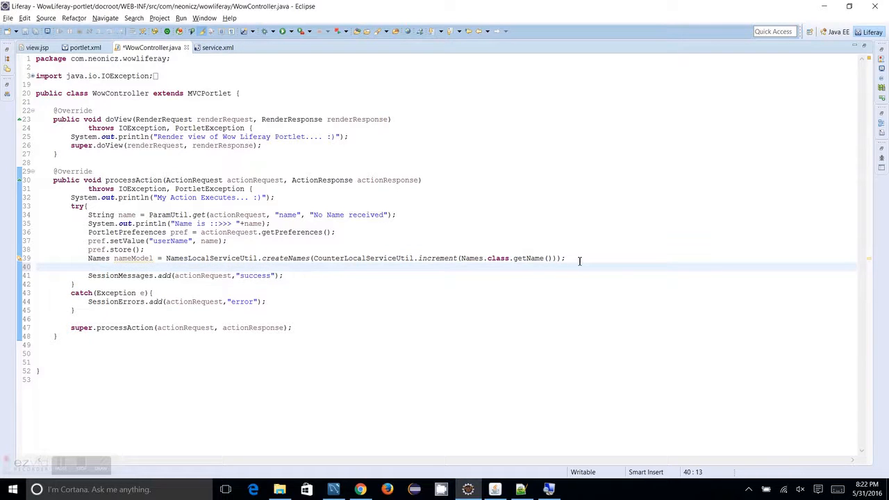
Begin a nameModel.se statement on the new line before checking MySQL Workbench.
text(nameMo)
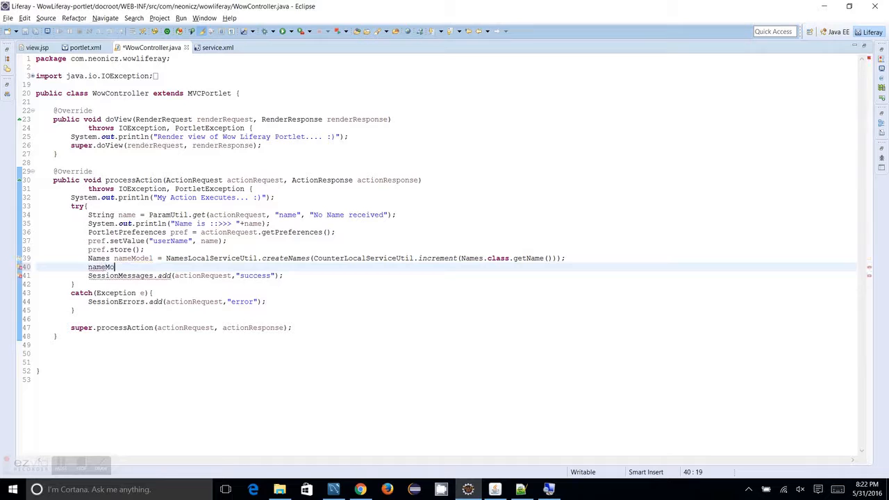
text(.se)
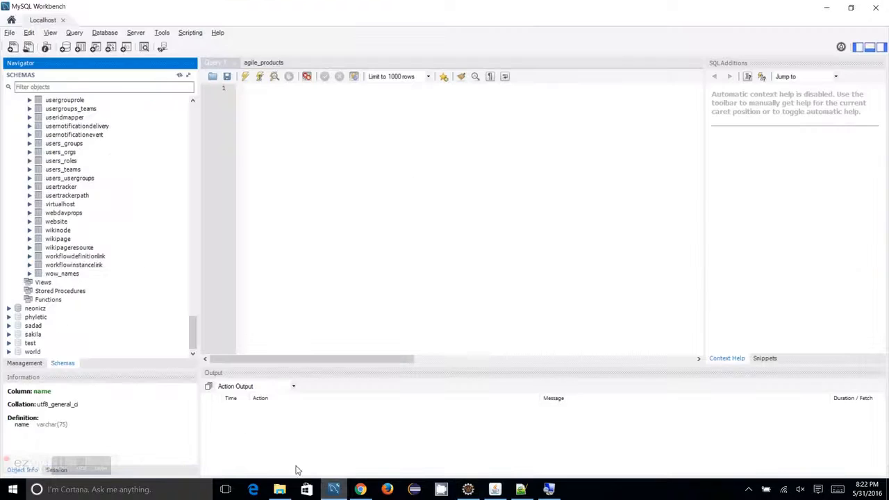
Inspect the wow_names table's namesId and name columns in the Navigator.
click(61, 273)
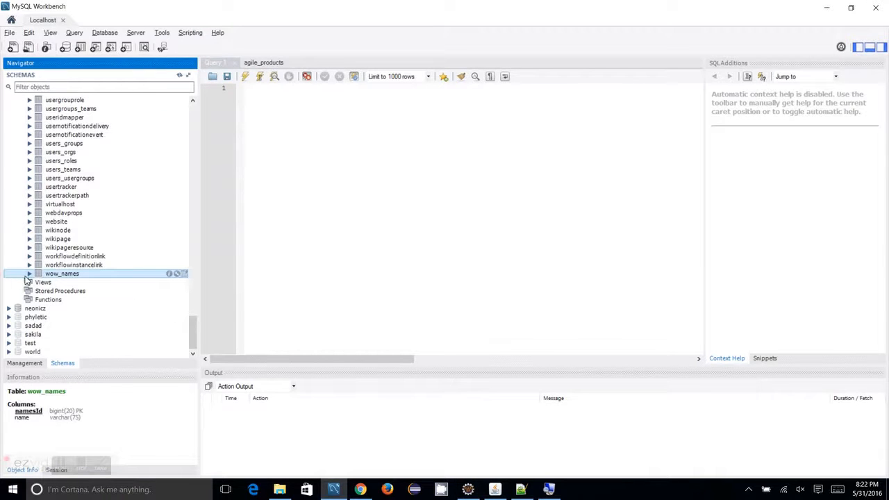
click(29, 273)
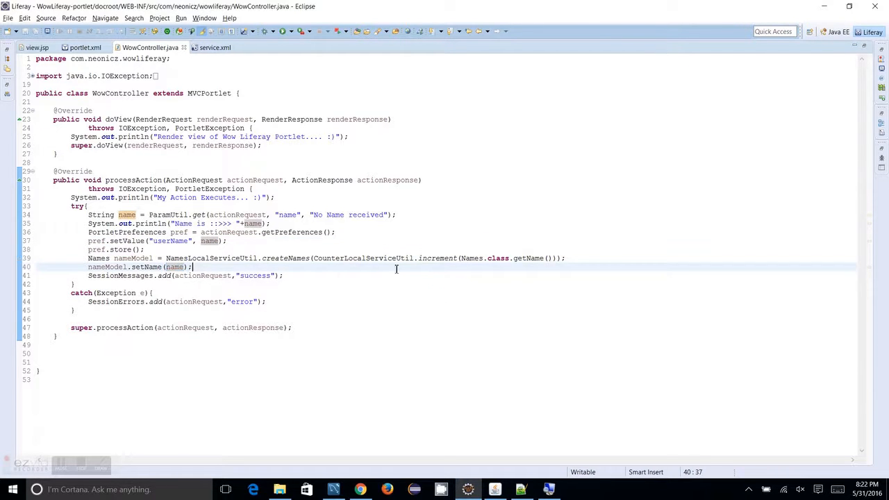
Finish nameModel.setName(name); and leave empty lines for the next statement.
key(Return)
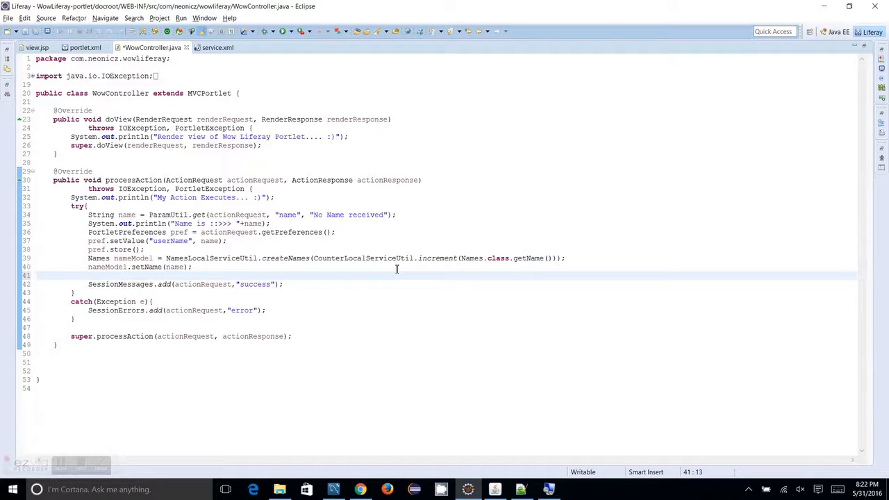
key(Return)
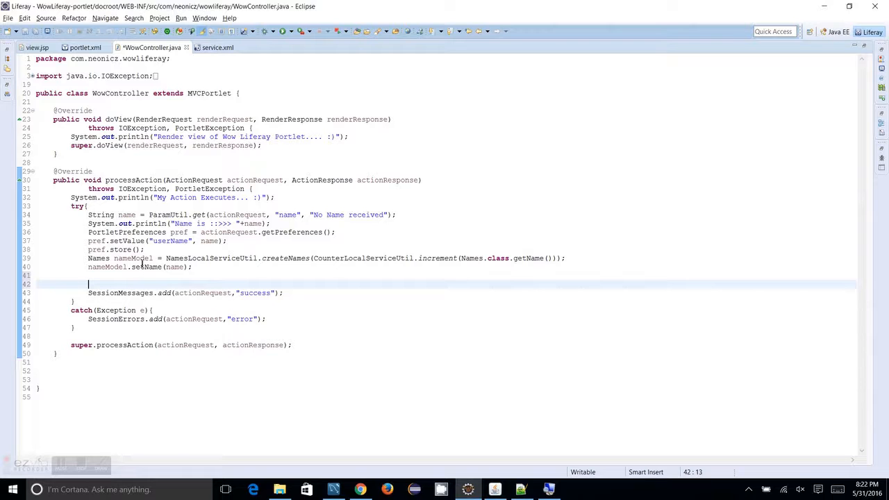
double_click(132, 256)
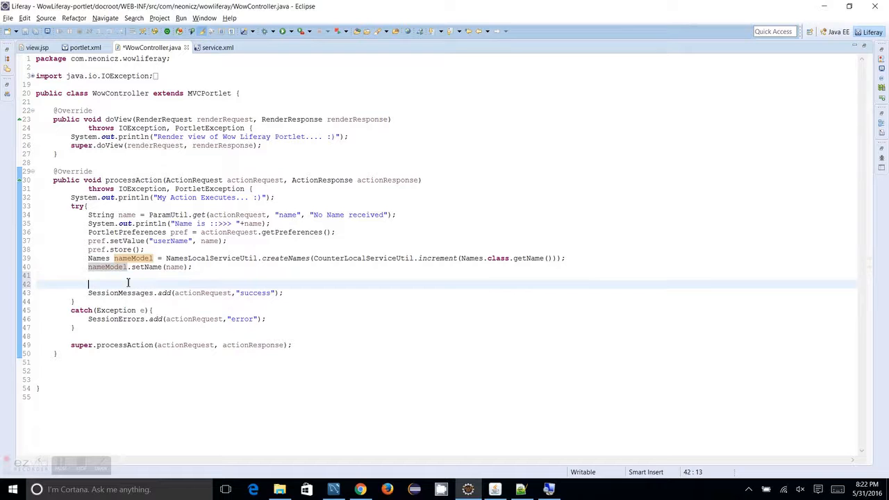
double_click(208, 257)
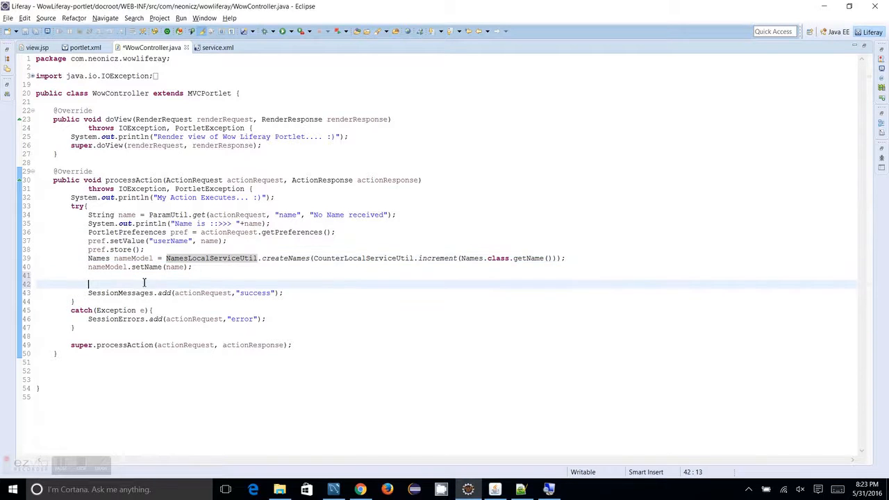
Add NamesLocalServiceUtil.updateNames(nameModel); to persist the entity, choosing updateNames from content assist.
text(NamesLocalServiceUtil)
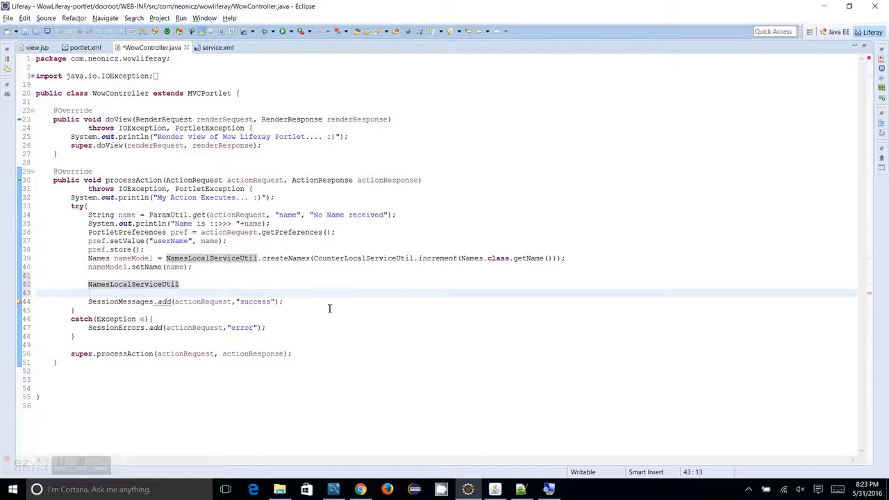
click(389, 284)
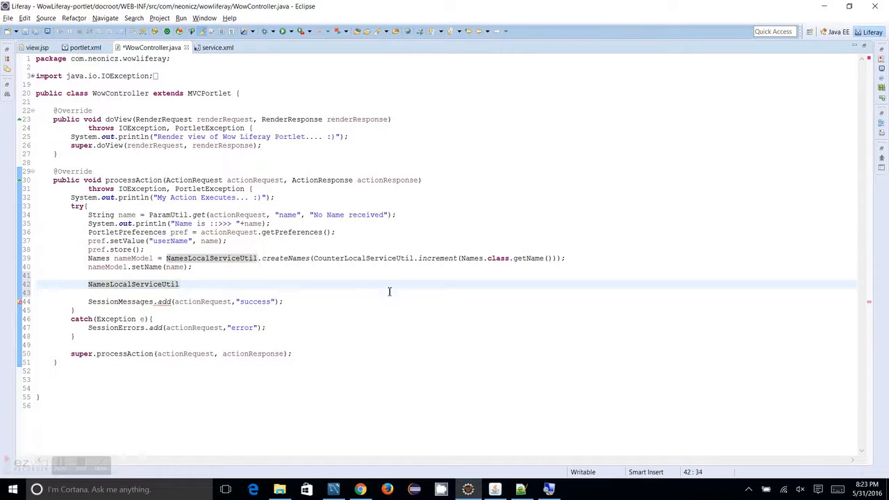
text(.)
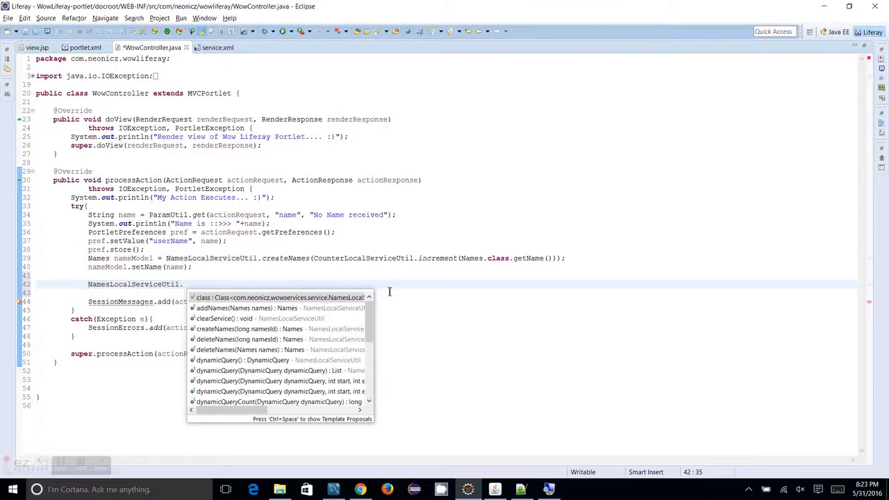
mouse_move(372, 319)
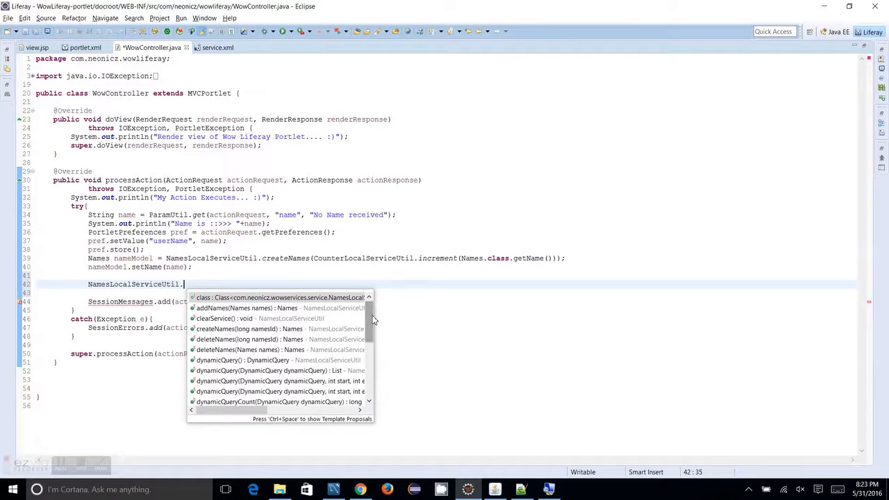
scroll(down, 3)
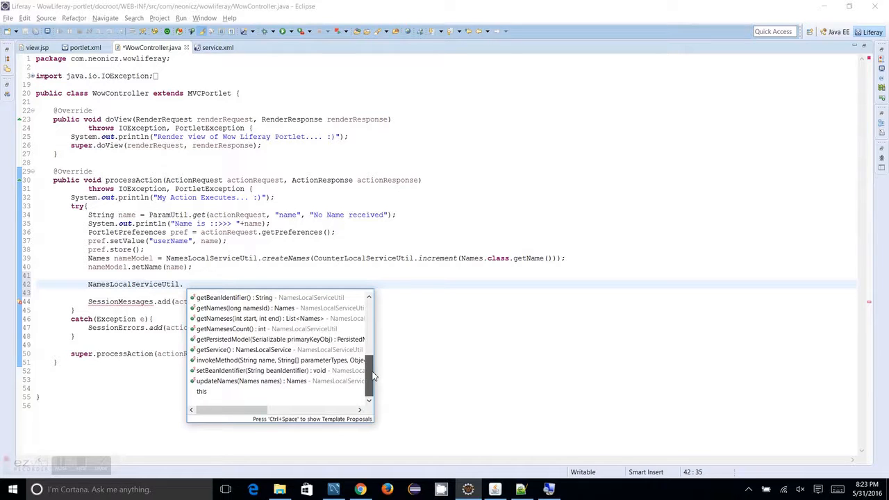
scroll(up, 3)
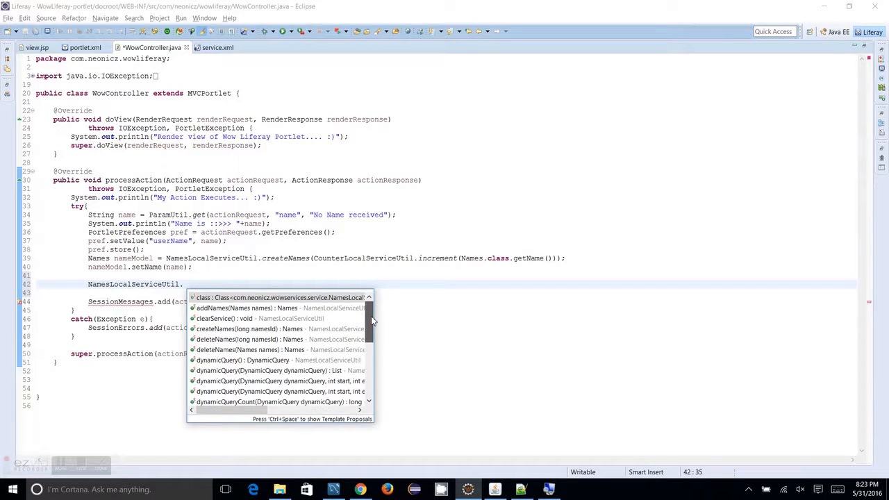
scroll(down, 3)
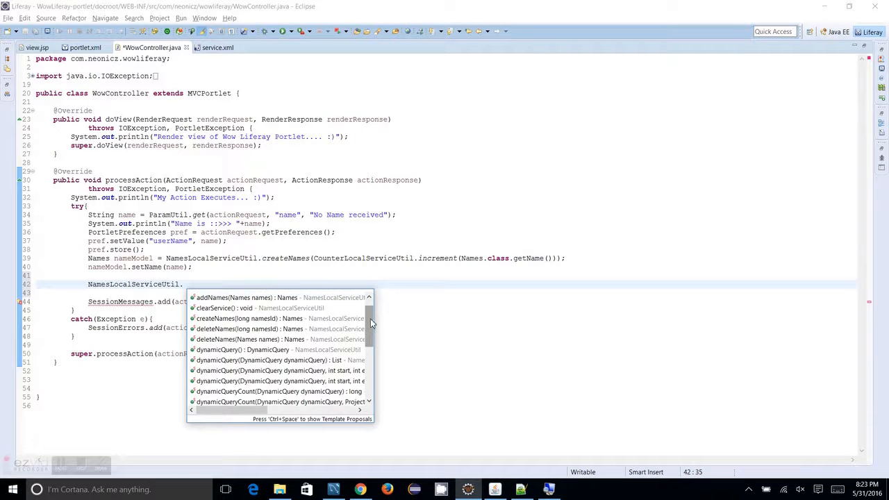
scroll(down, 3)
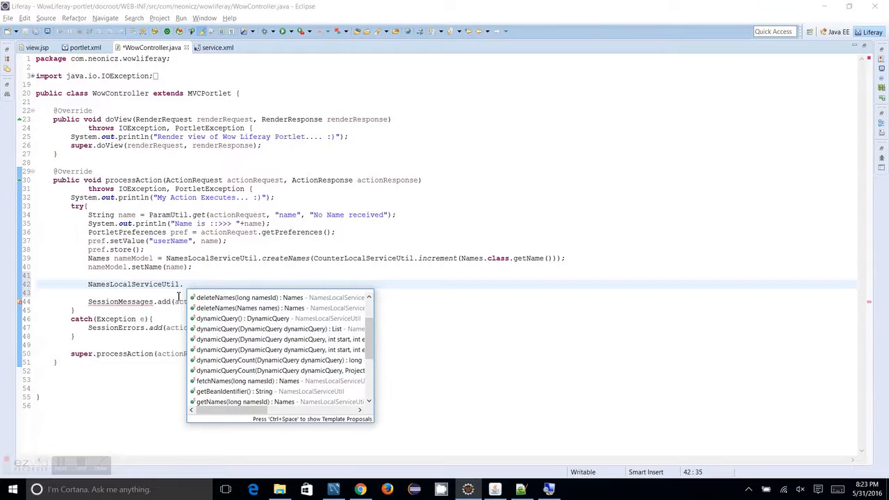
click(364, 290)
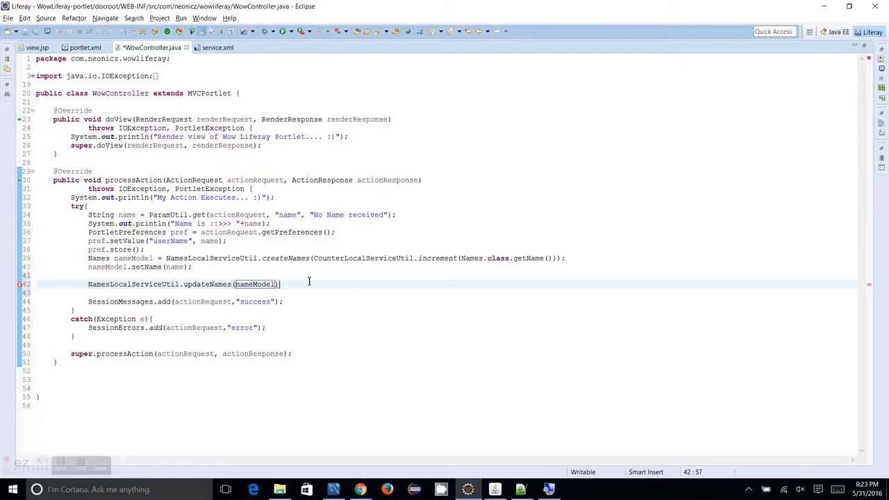
text(;)
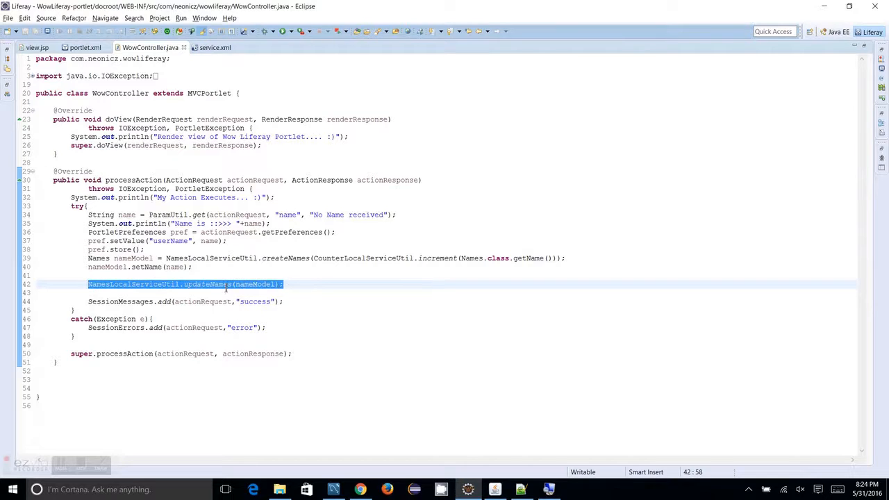
Run Liferay > SDK > deploy on the WowLiferay-portlet project from Package Explorer.
click(267, 283)
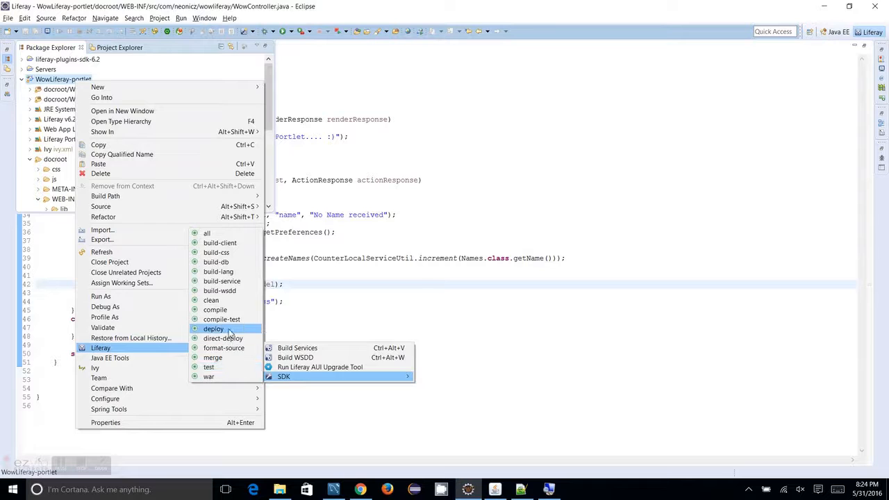
click(213, 327)
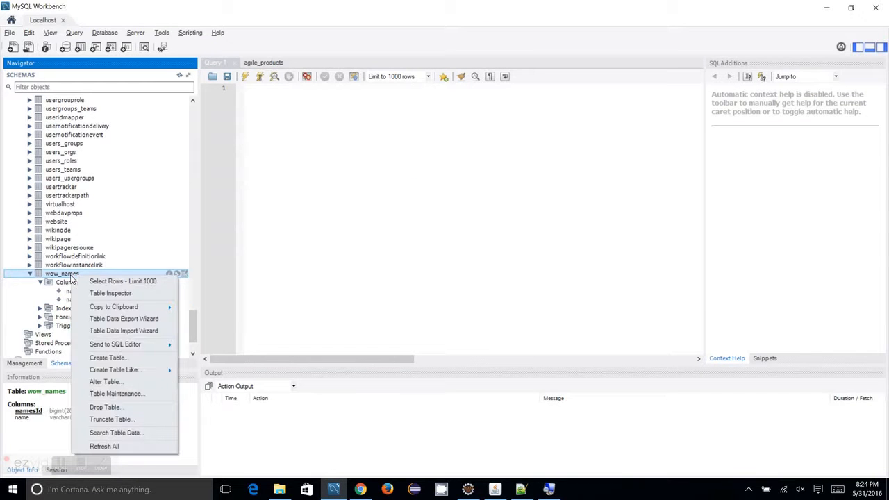
Query wow_names to confirm it is empty, then bring up the Tomcat console and Liferay page.
click(122, 280)
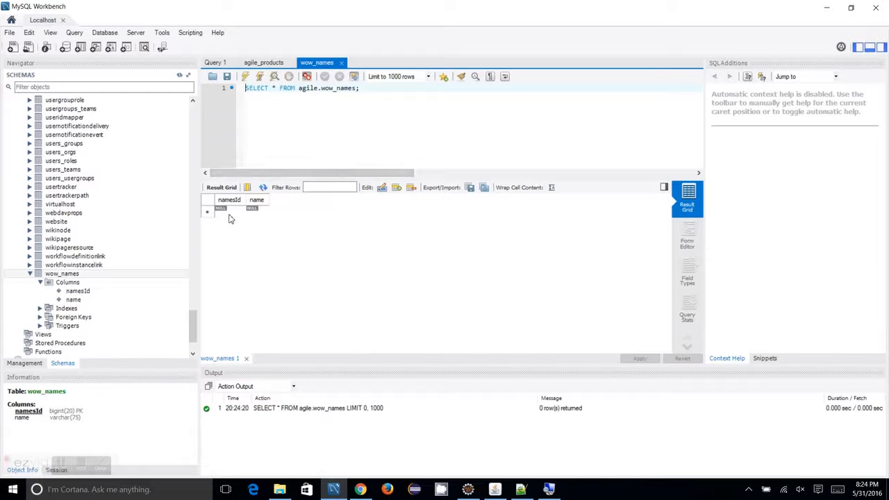
click(256, 211)
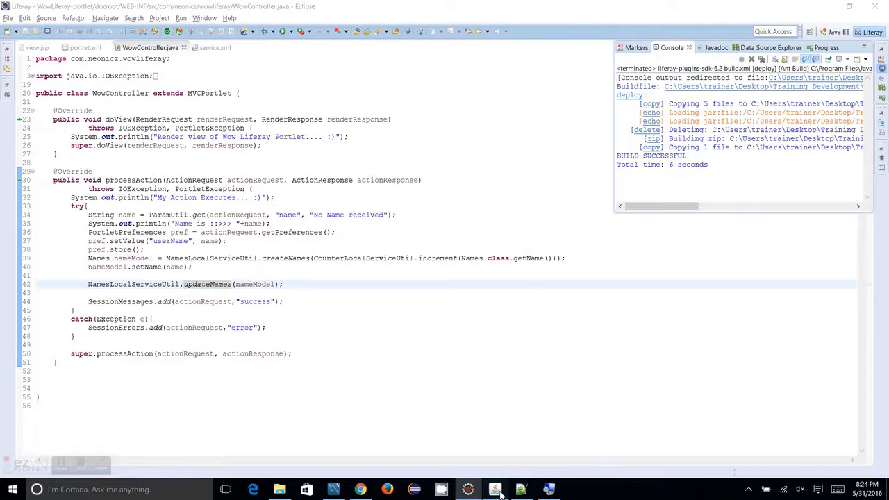
click(494, 488)
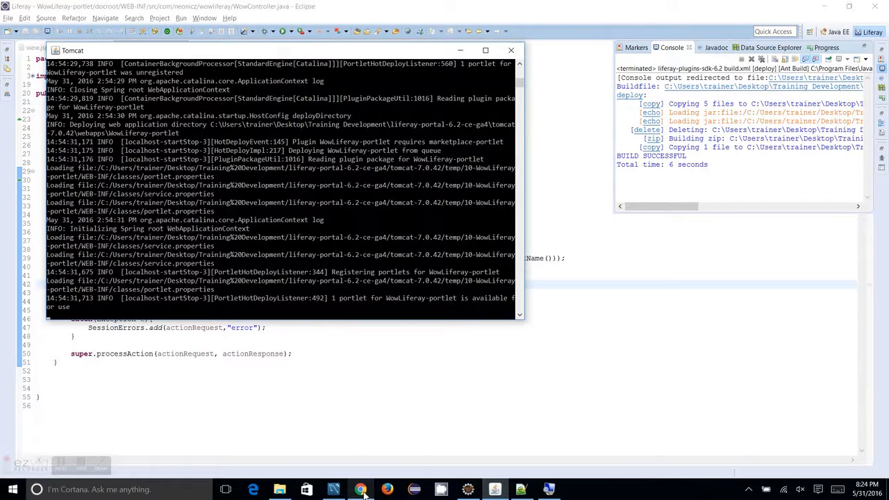
click(361, 488)
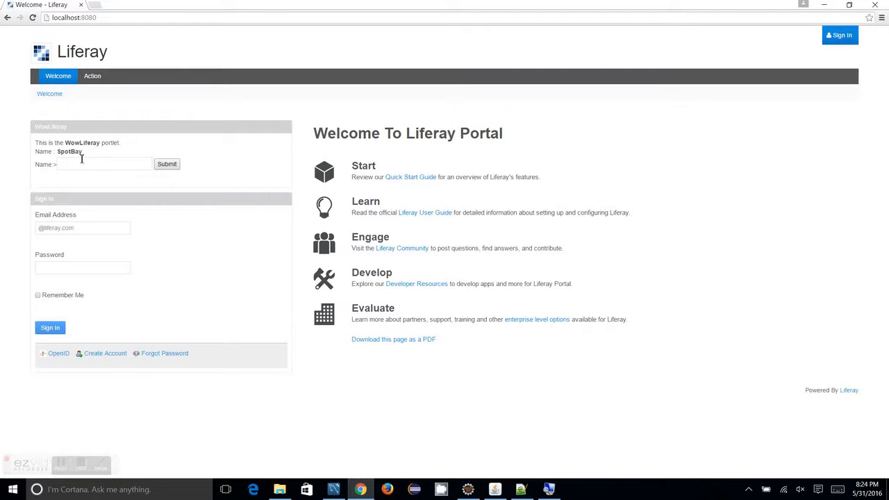
click(839, 35)
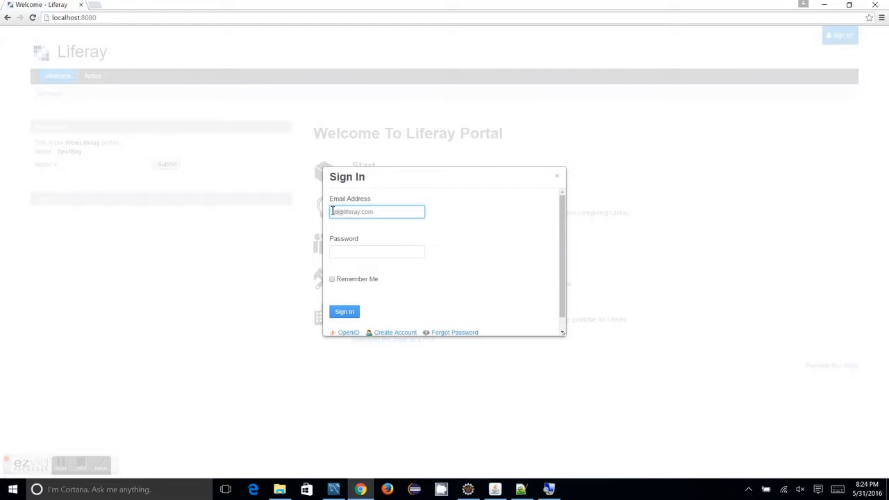
text(test@liferay.com)
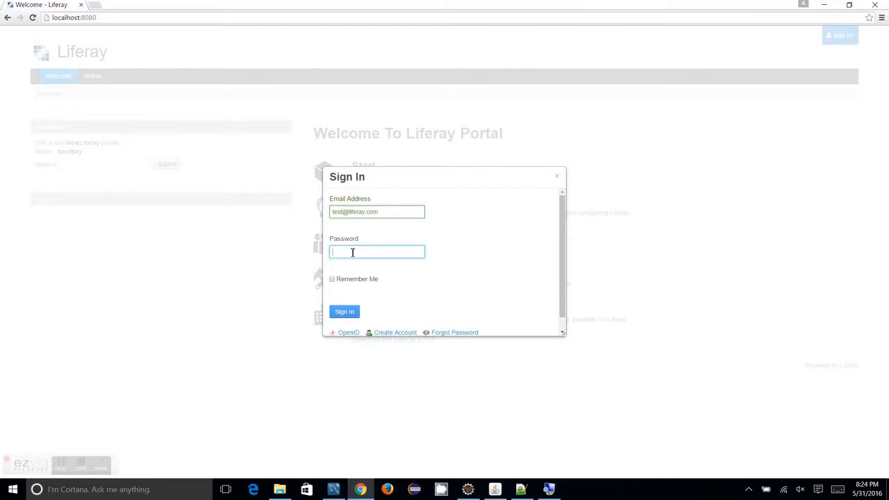
click(345, 311)
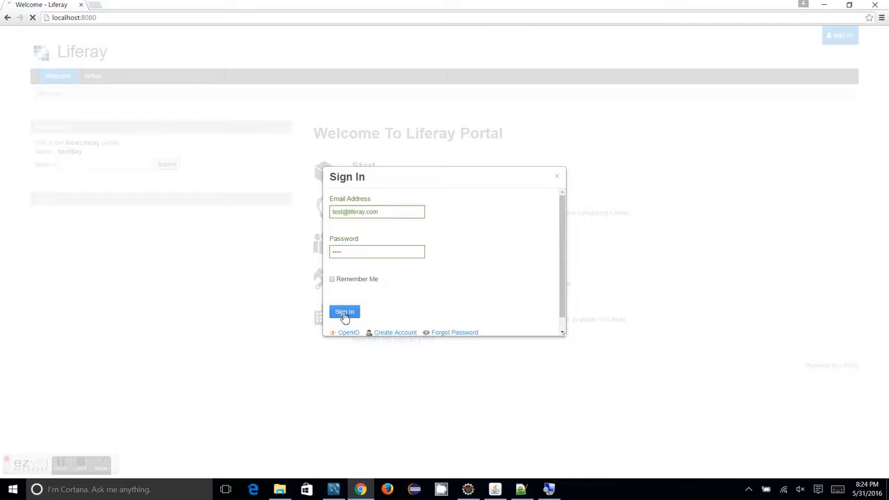
click(344, 311)
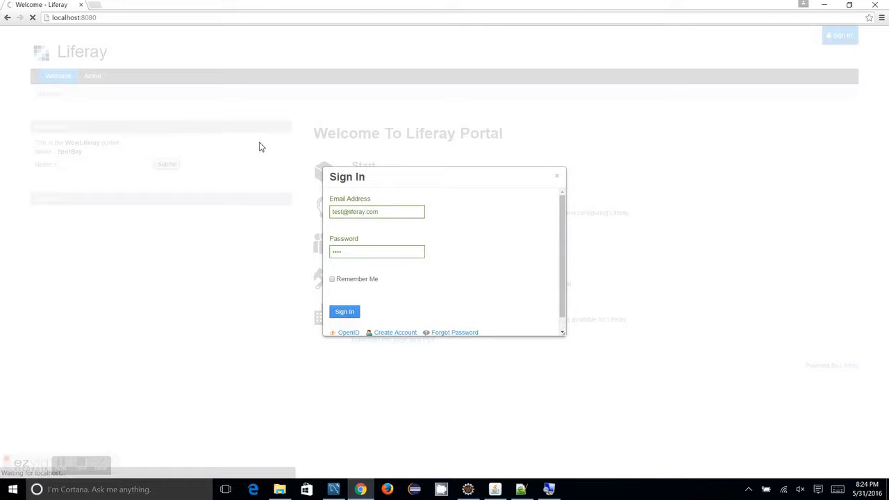
click(344, 311)
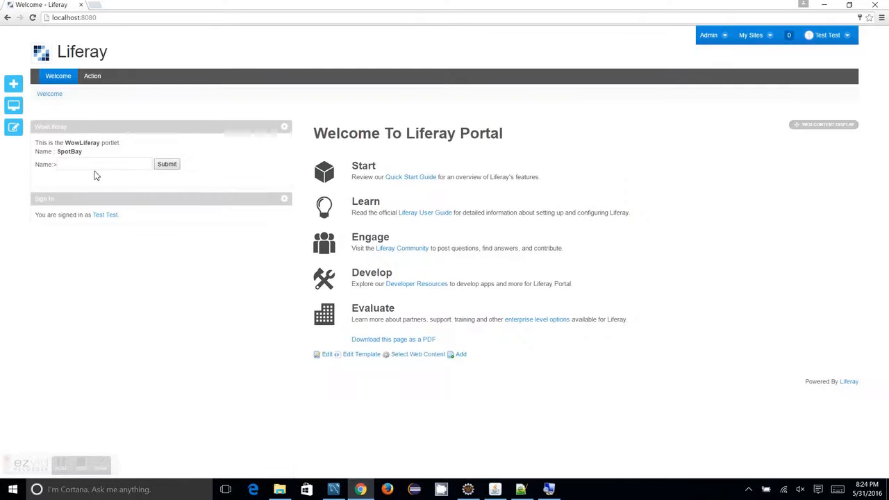
Enter Spot, choose SpotBay from autocomplete and submit it, then check MySQL Workbench.
click(105, 164)
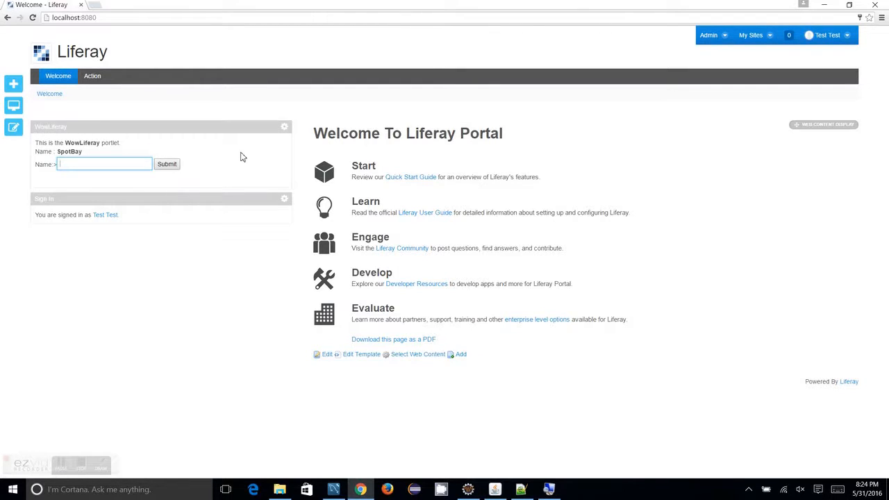
text(SpotBay)
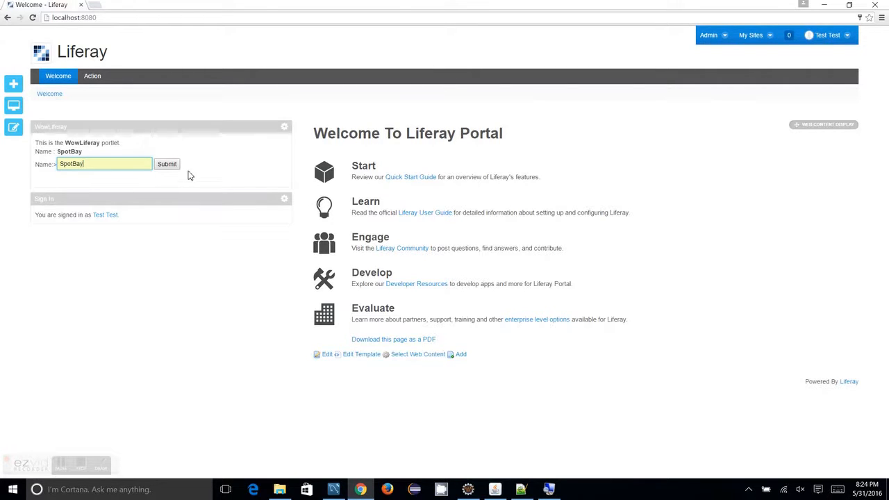
click(167, 164)
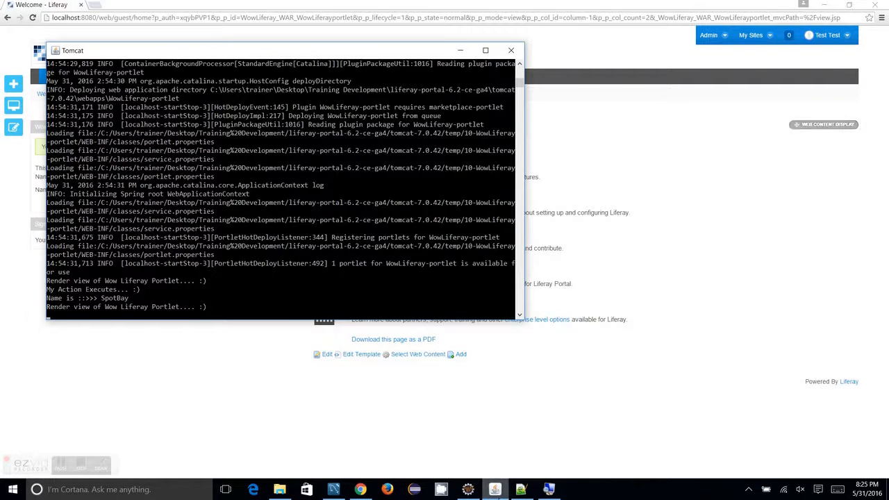
click(333, 489)
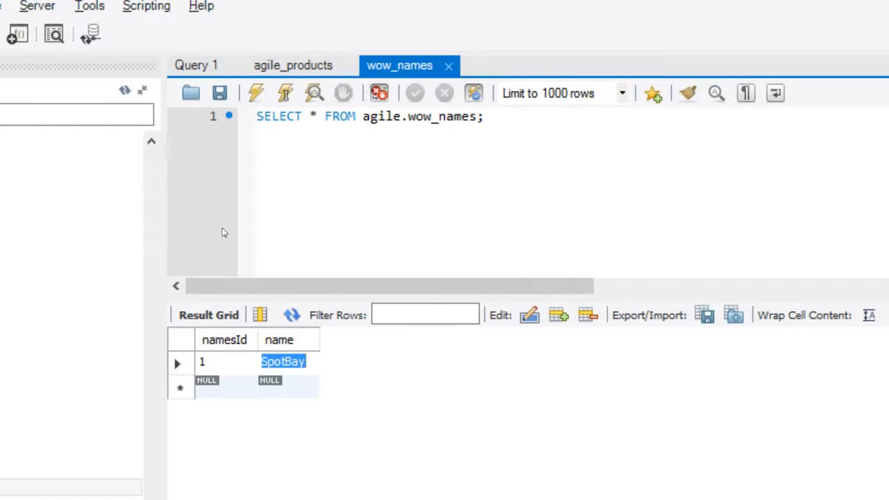
mouse_move(340, 222)
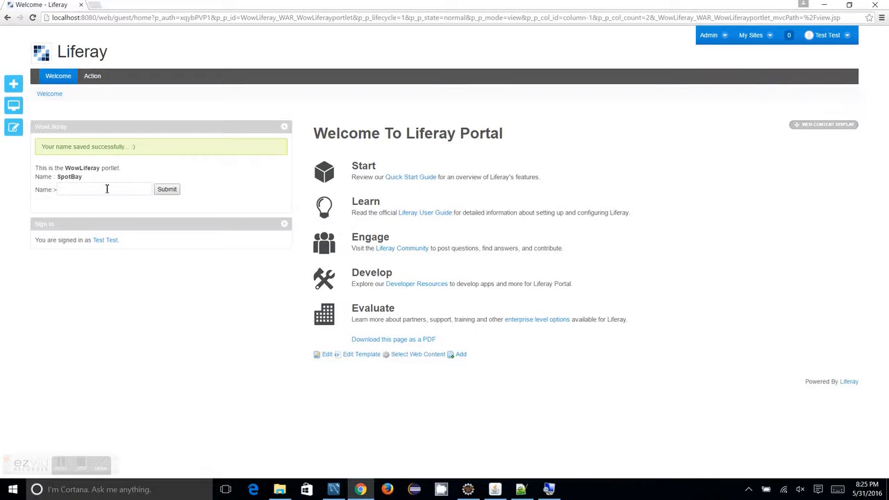
Enter Ne, choose Neonicz Software Solutions and submit it, logged in the Tomcat console.
text(Ne)
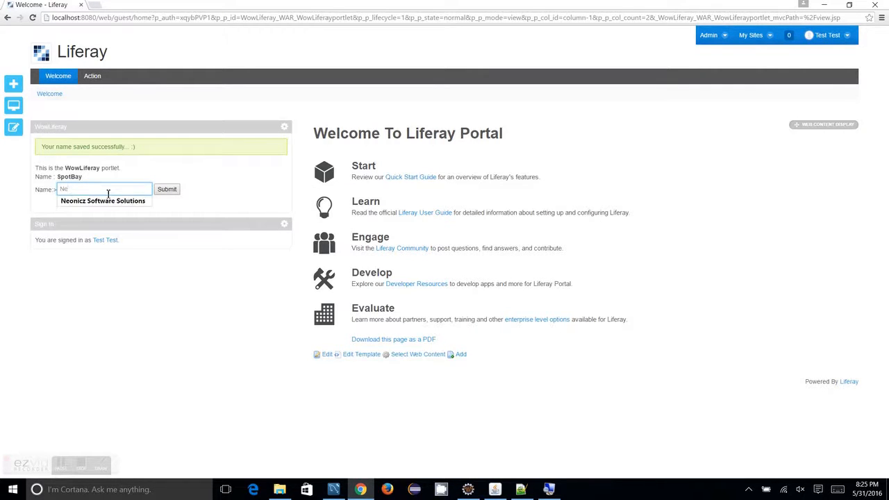
click(103, 200)
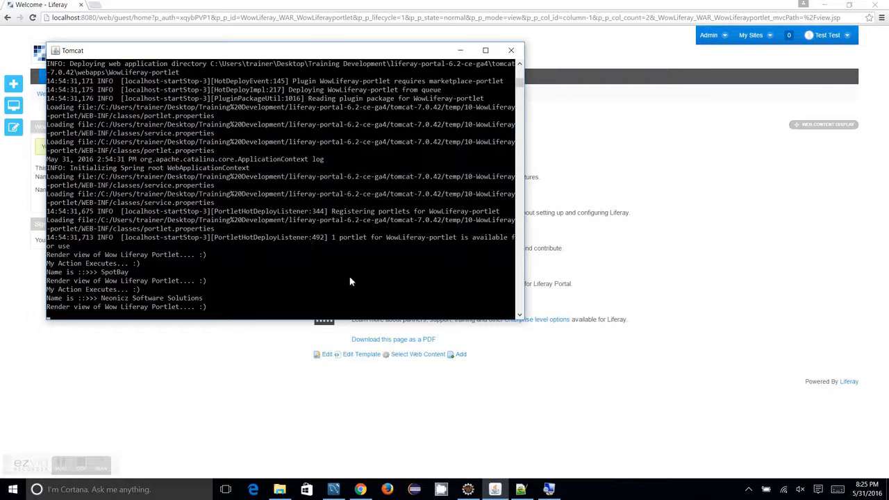
key(alt+tab)
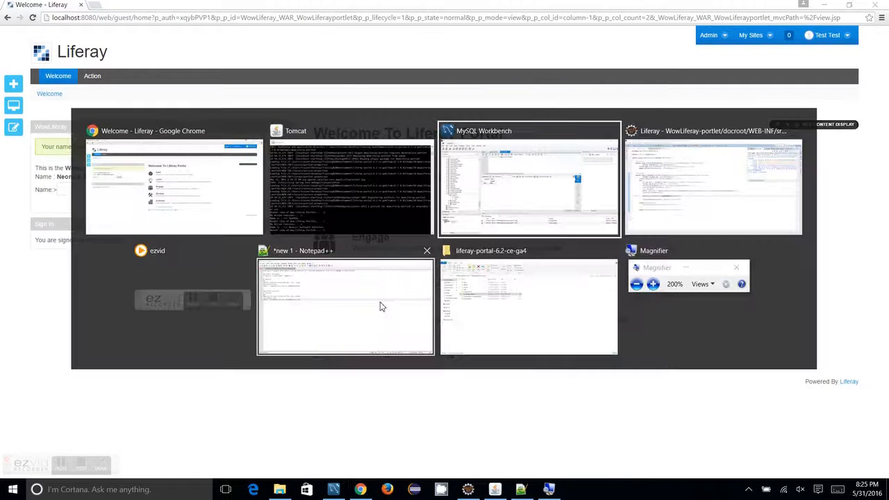
Re-run the wow_names query showing row 2, Neonicz Software Solutions, below SpotBay.
click(528, 181)
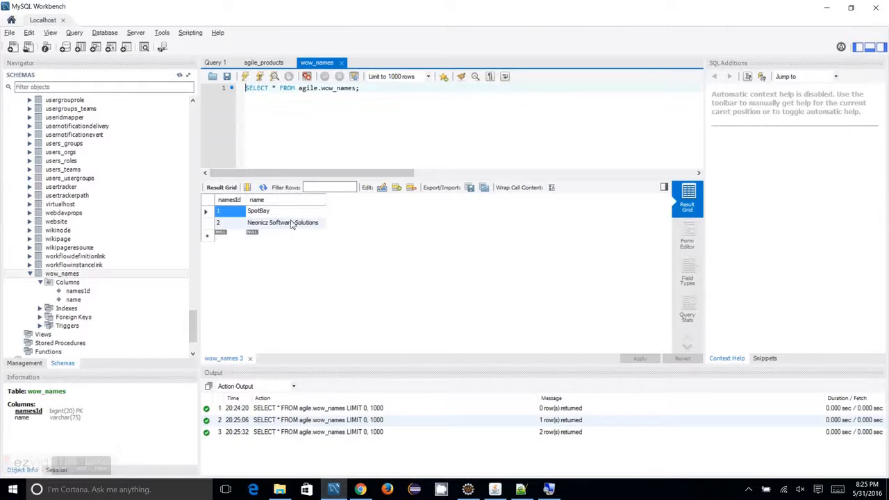
click(282, 222)
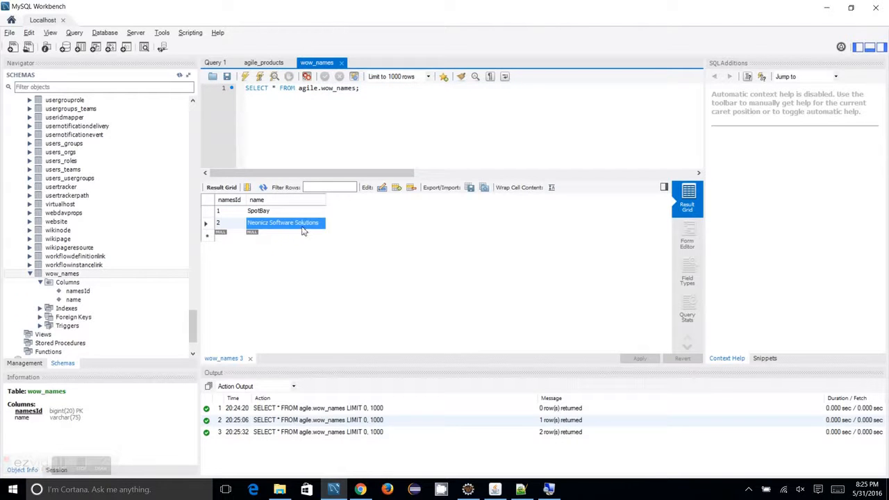
mouse_move(368, 271)
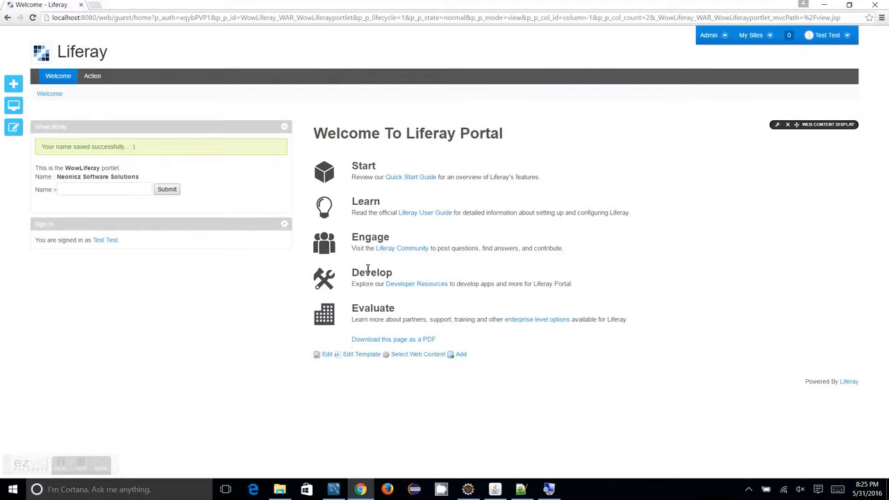
mouse_move(409, 386)
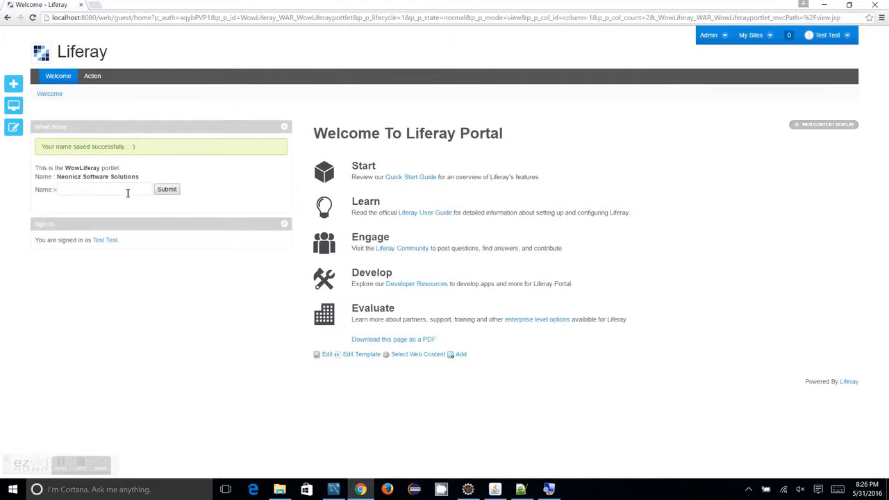
Submit SkillBell Tutorials from autocomplete and confirm it as row 3 in wow_names.
text(Ar)
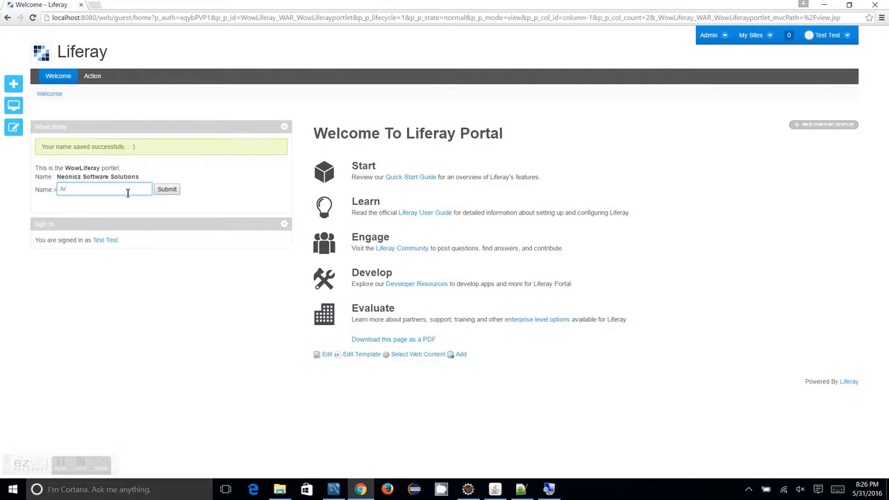
text(S)
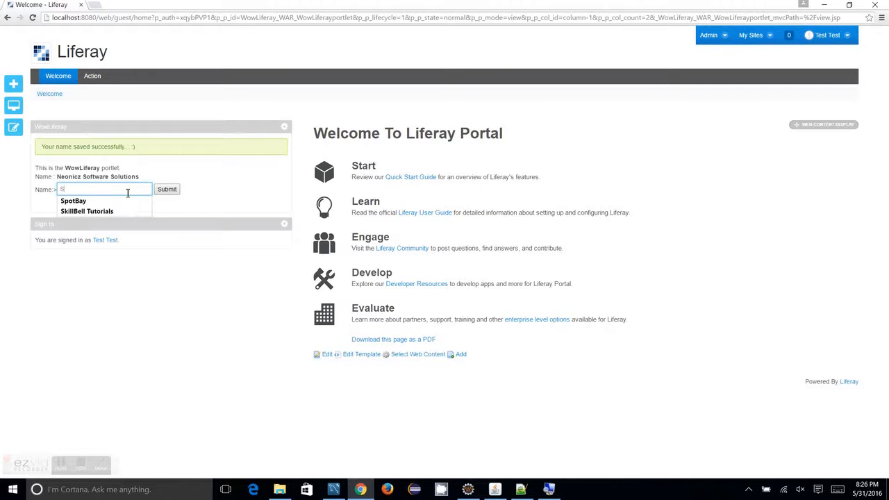
click(86, 200)
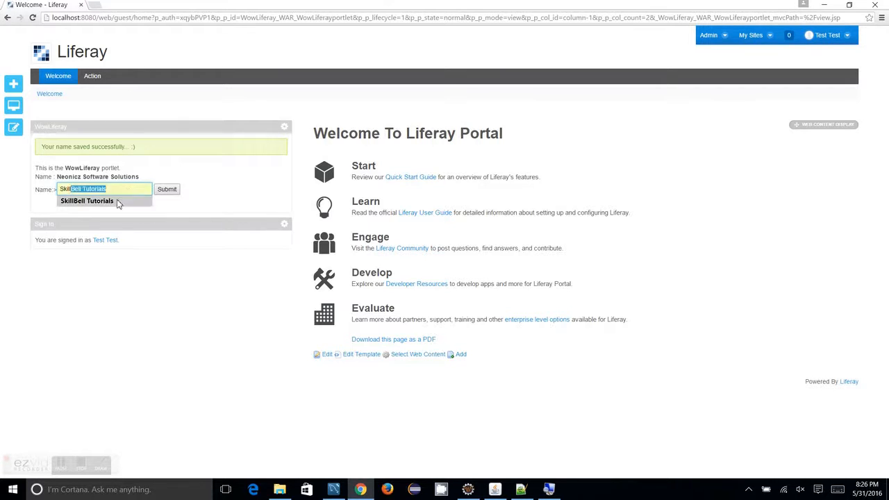
click(86, 200)
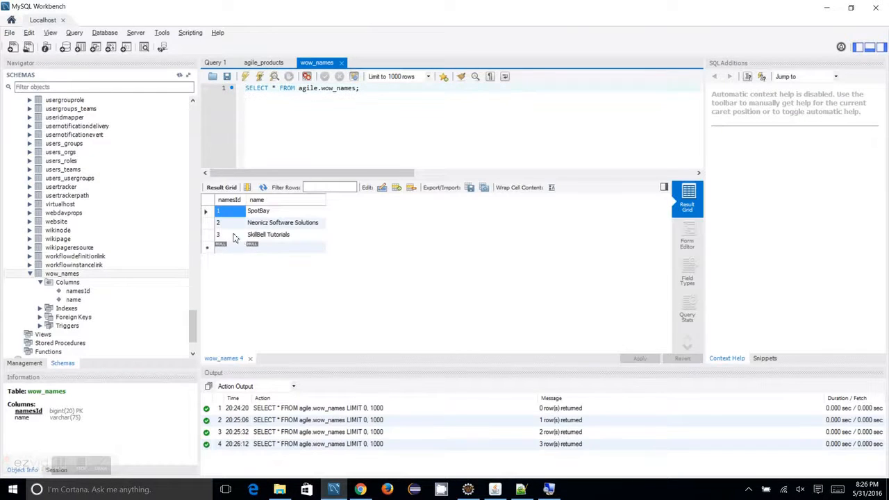
click(283, 233)
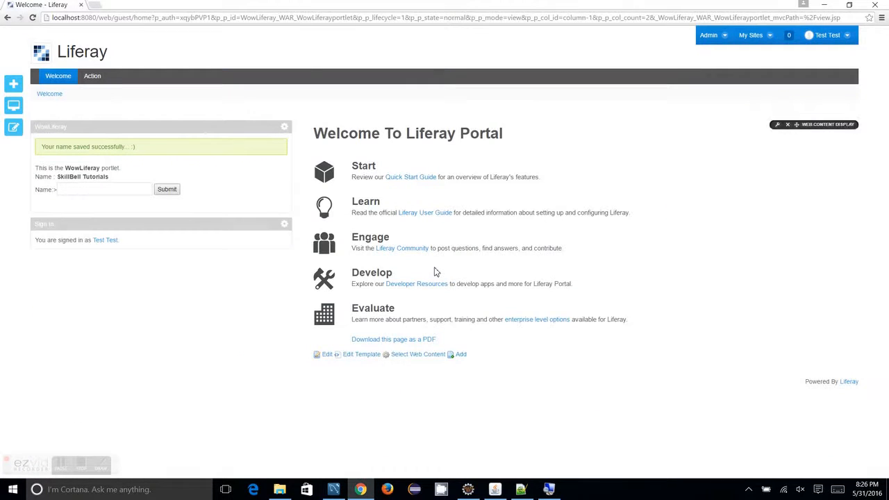
mouse_move(197, 406)
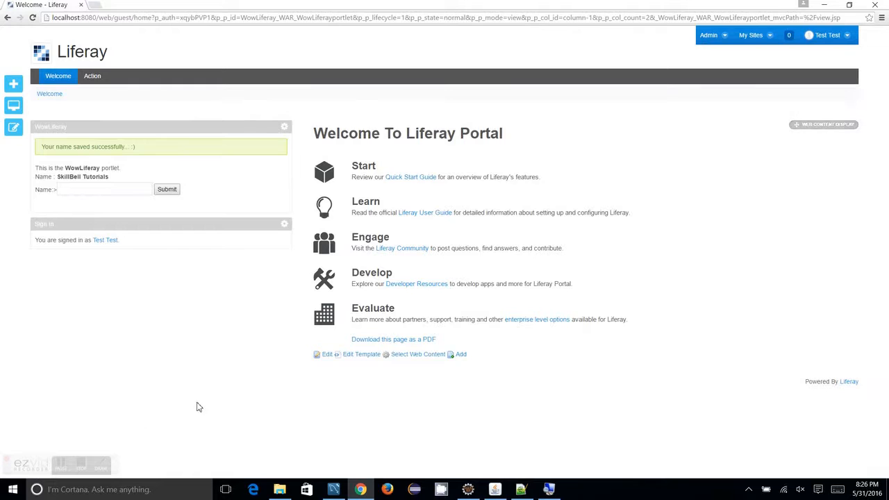
mouse_move(208, 396)
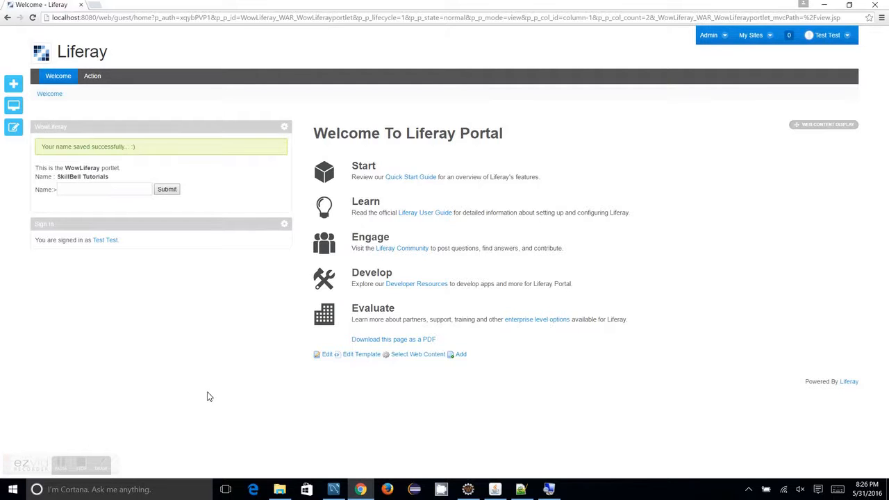
mouse_move(194, 397)
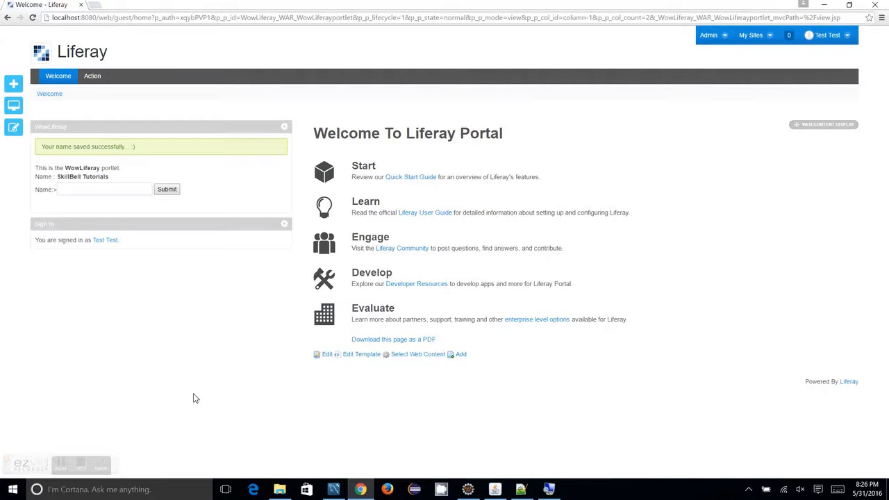